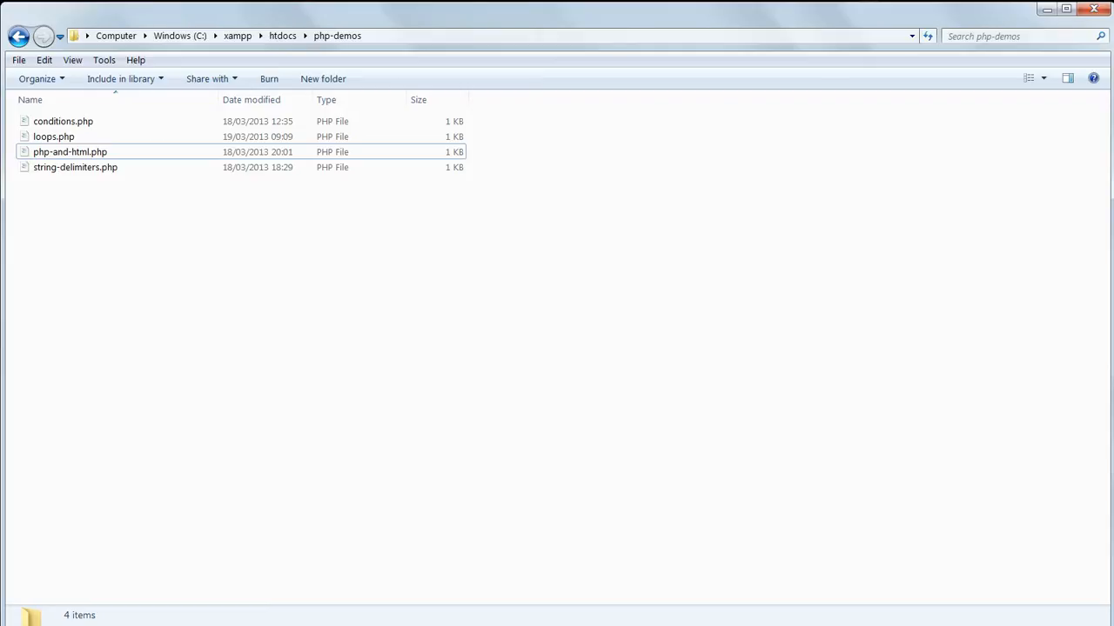
mouse_move(94, 239)
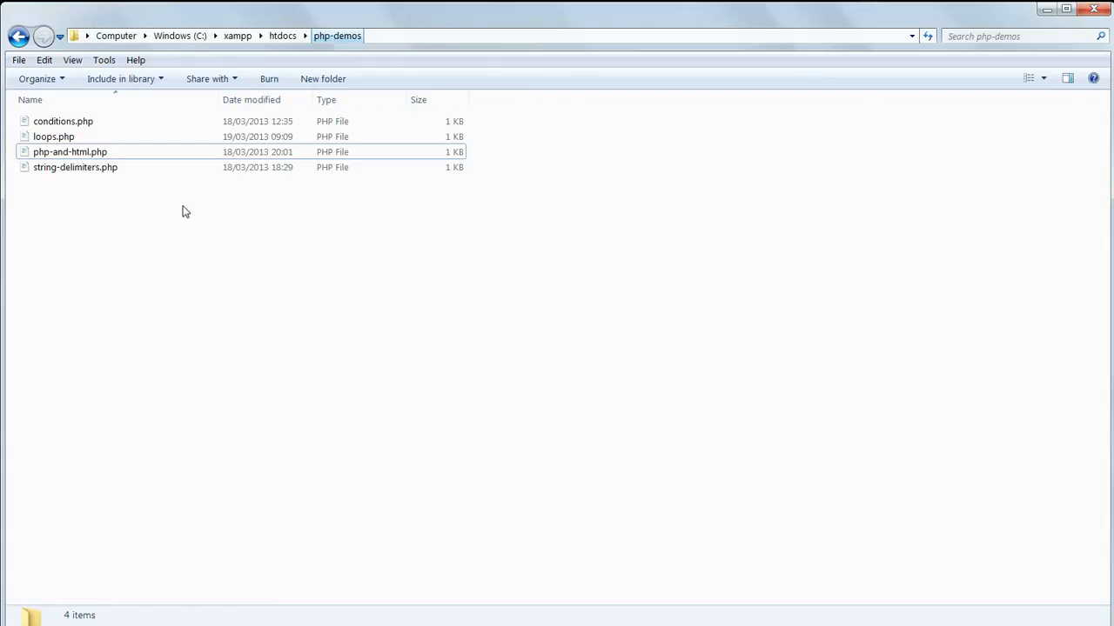
Create a new text document in php-demos named include-files.php, confirming the extension change
right_click(184, 212)
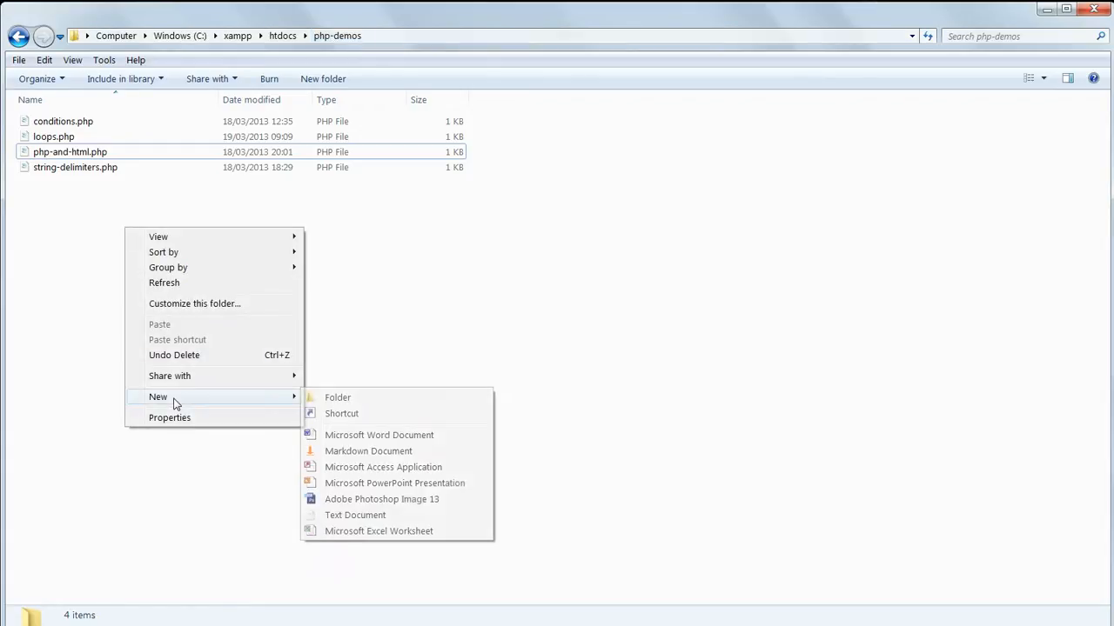
click(355, 515)
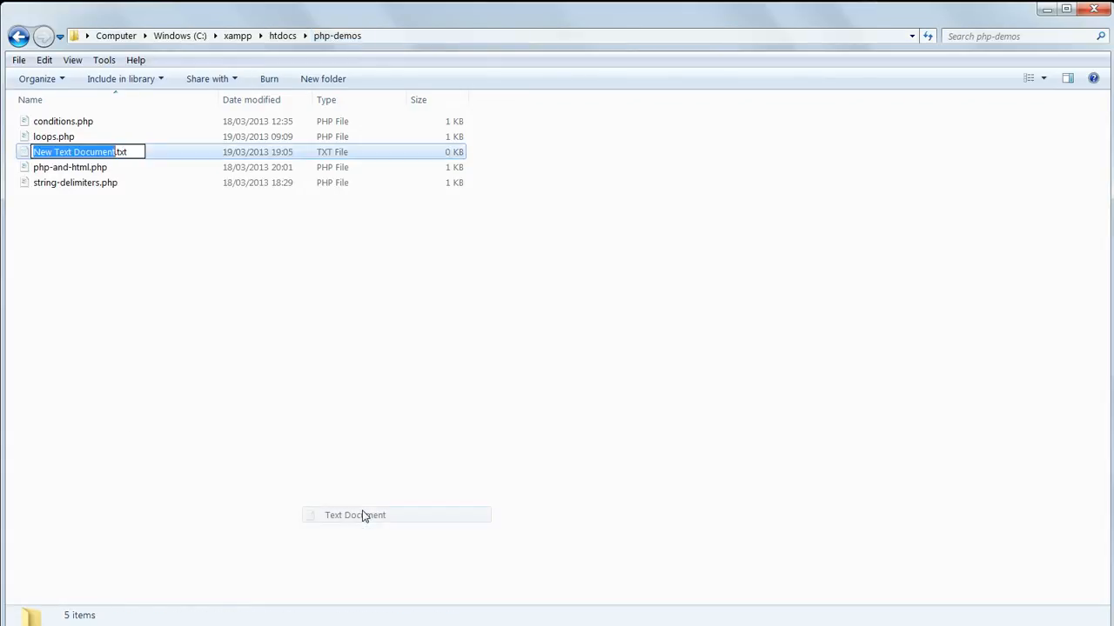
text(include.txt)
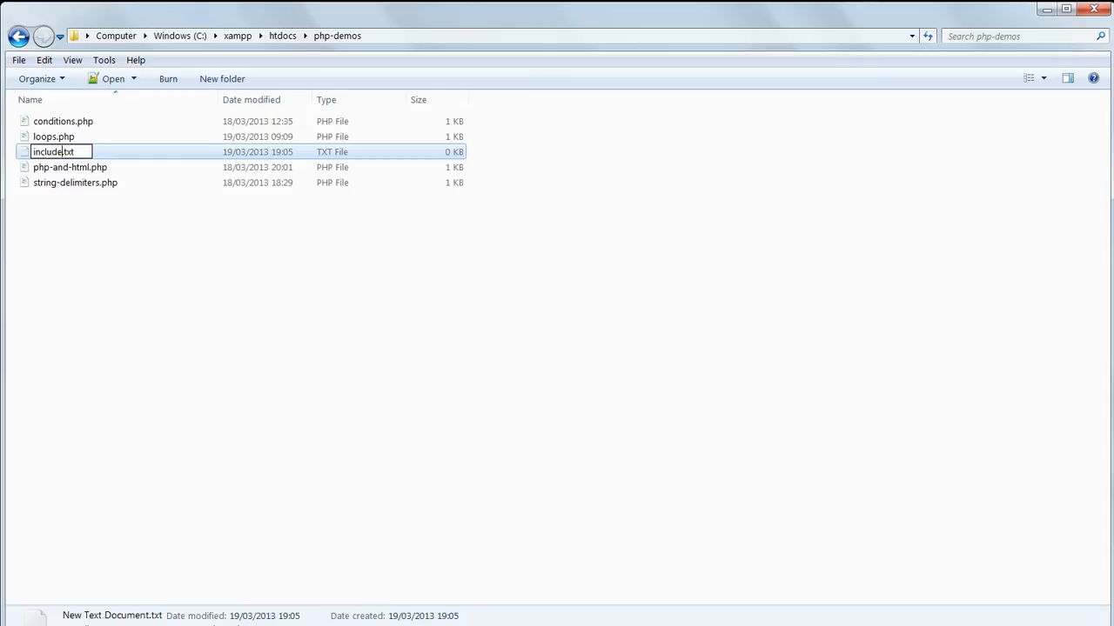
text(-files)
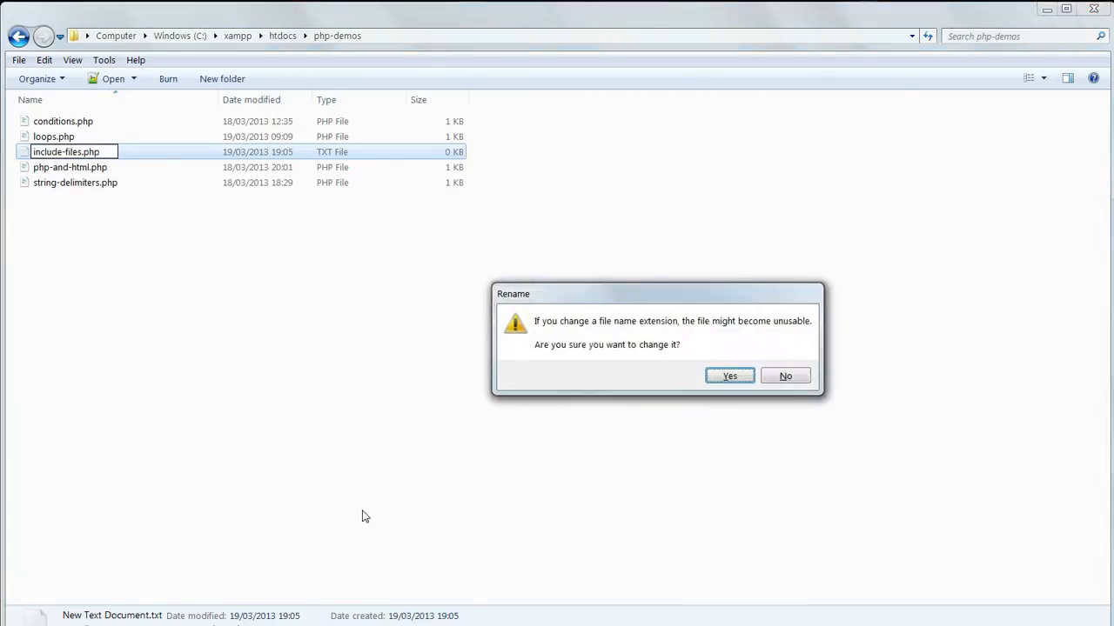
click(729, 376)
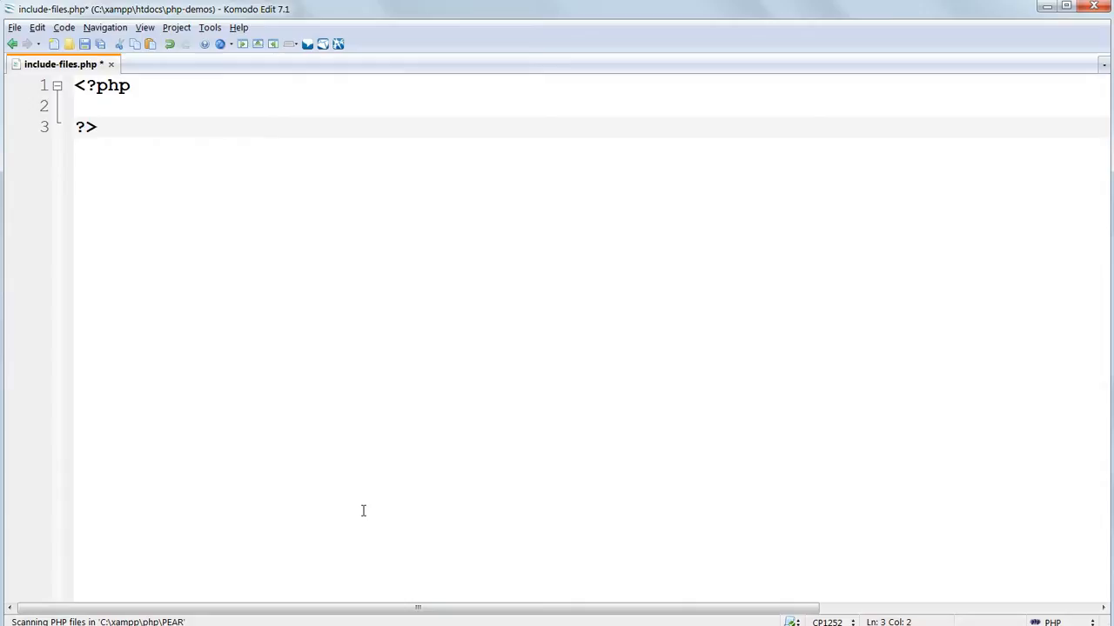
Write include 'file1.txt'; inside the PHP block of include-files.php
text(i)
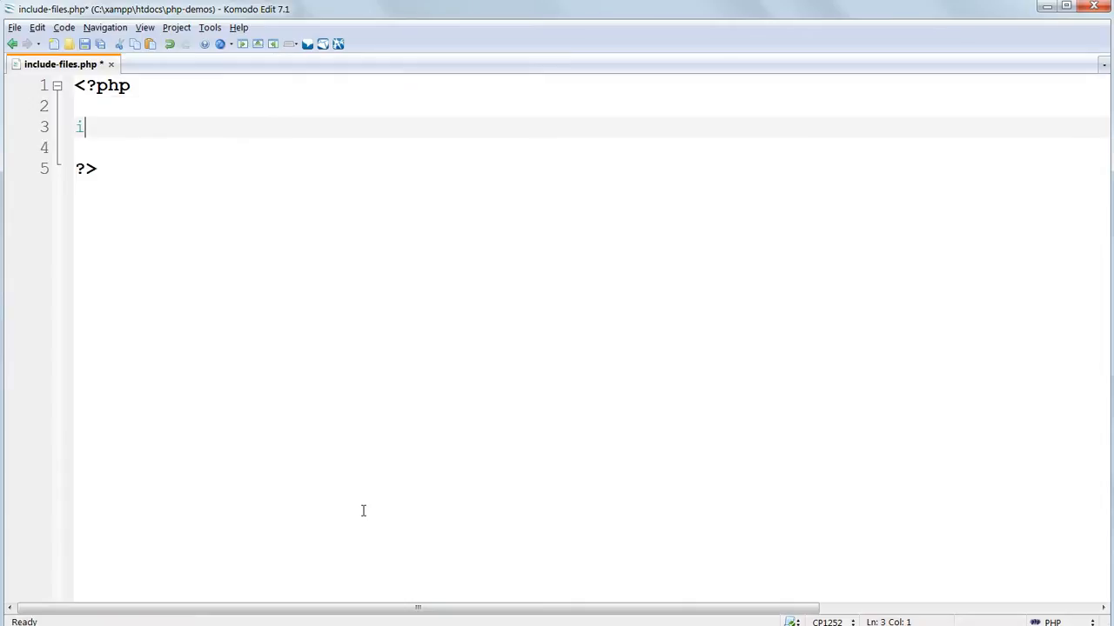
text(nclude)
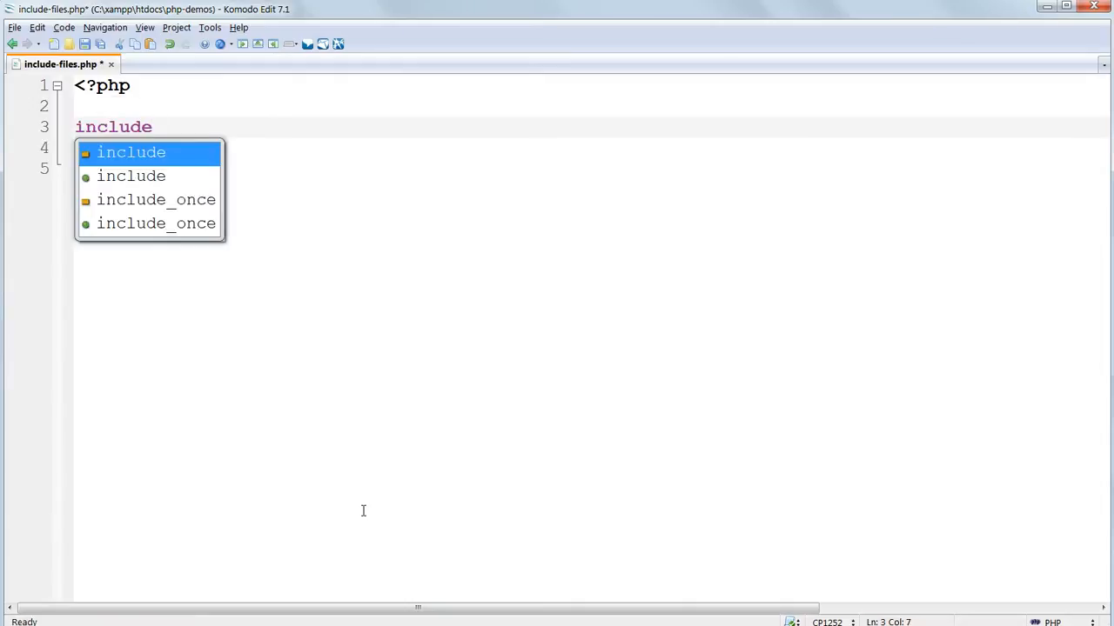
text('f)
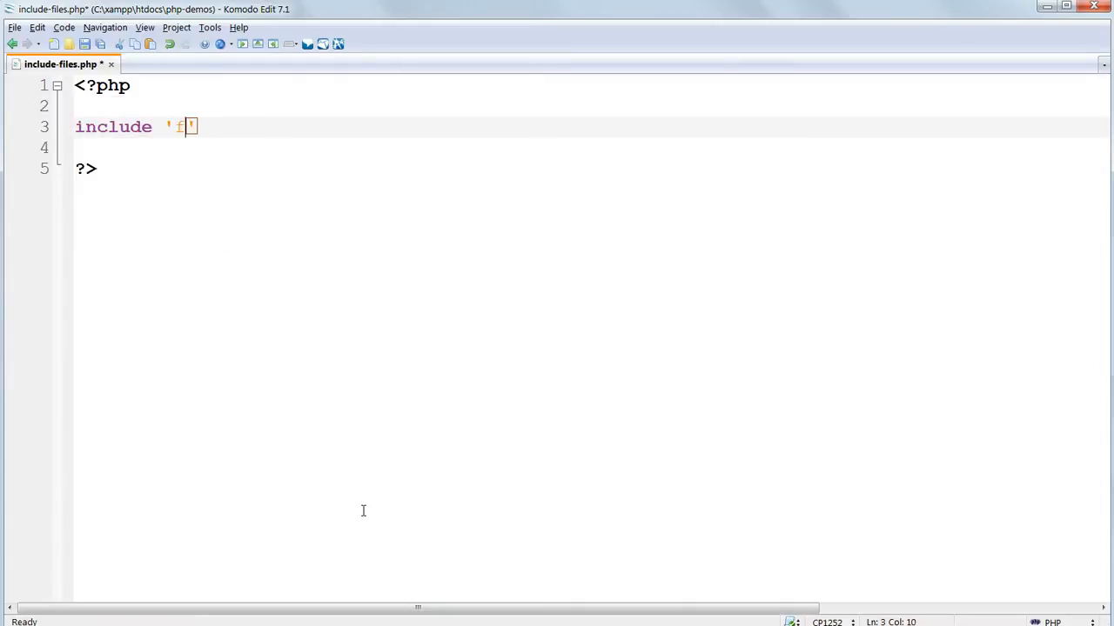
text(ile1.txt)
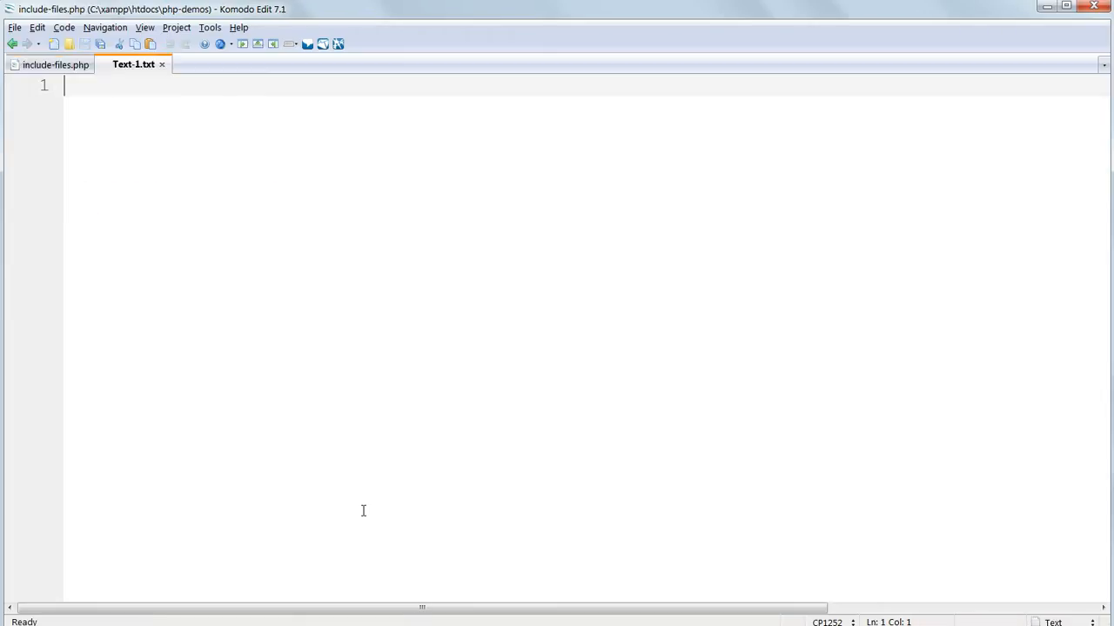
Save new text files file1.txt with apples and file2.txt with bananas, then return to include-files.php
text(apll)
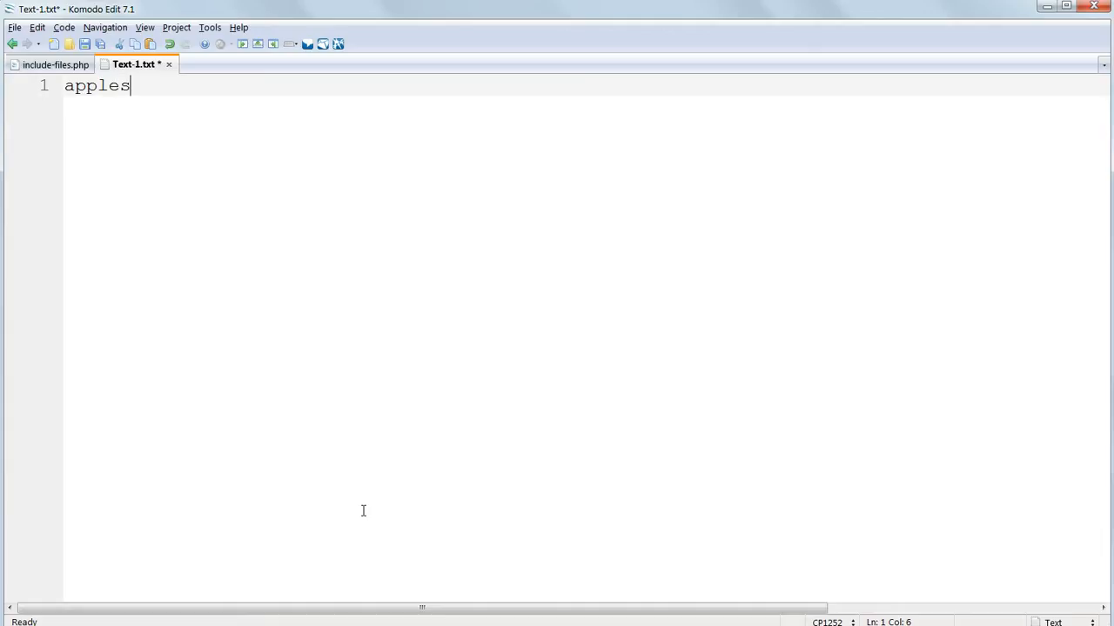
mouse_move(365, 515)
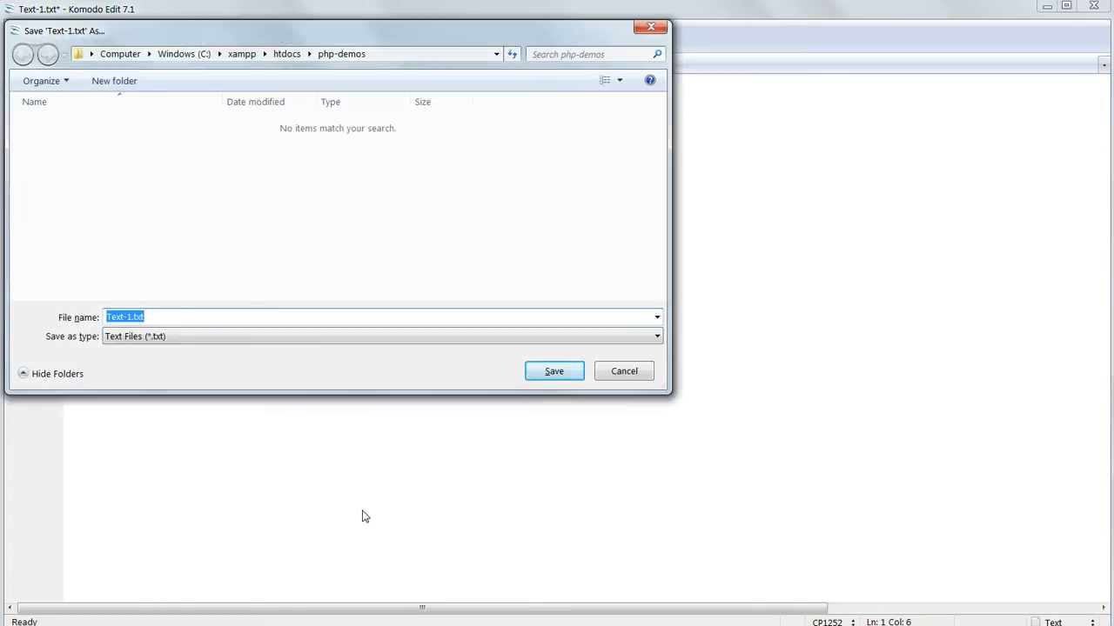
click(553, 370)
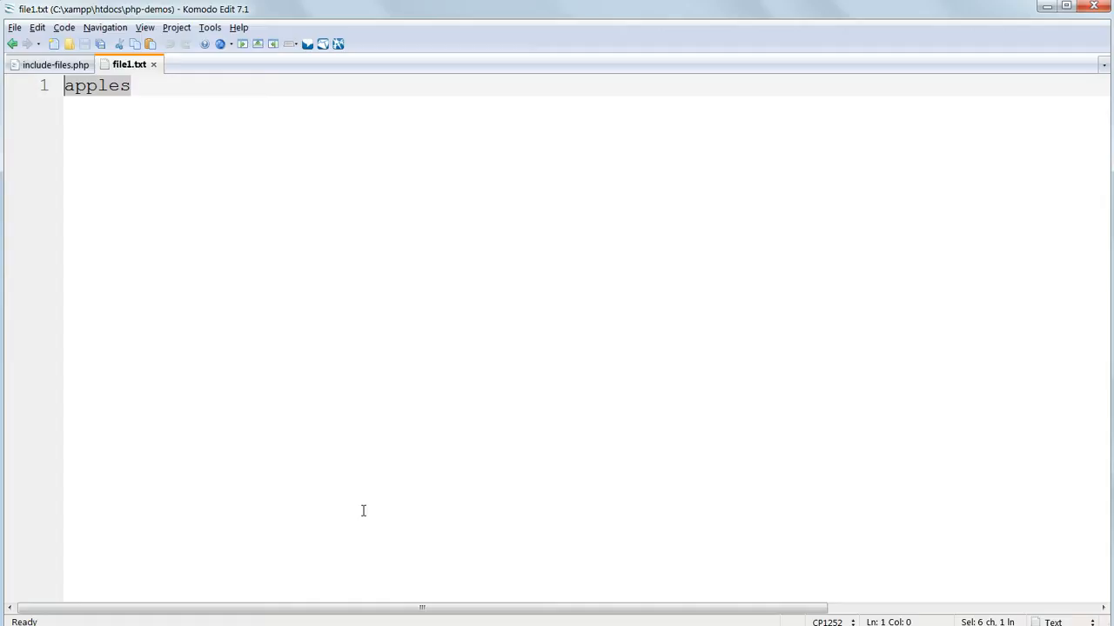
text(bana)
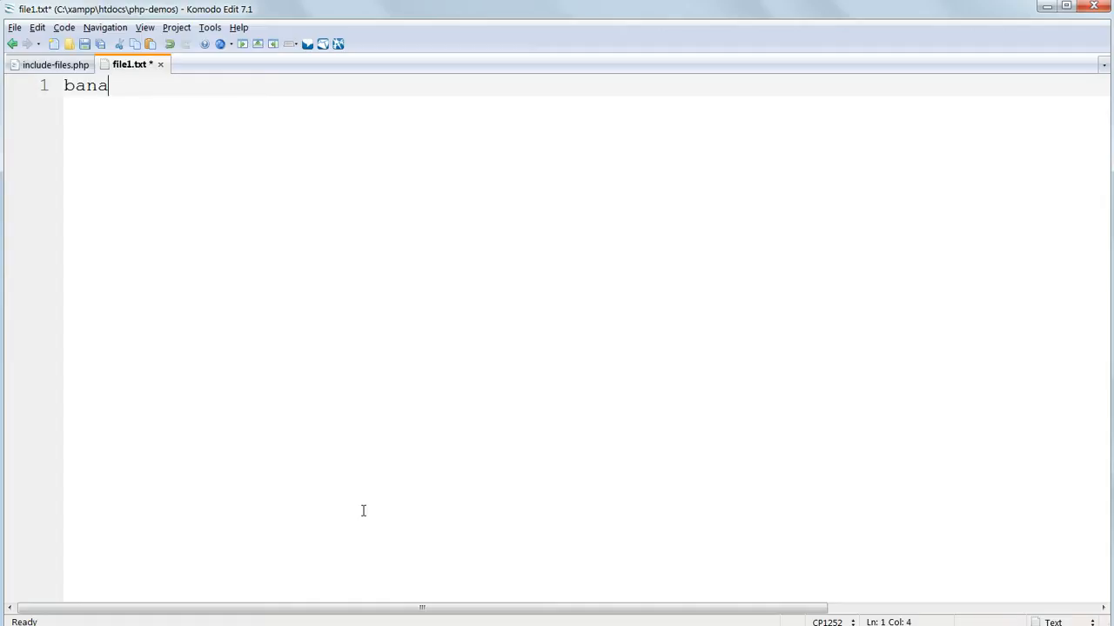
text(nas)
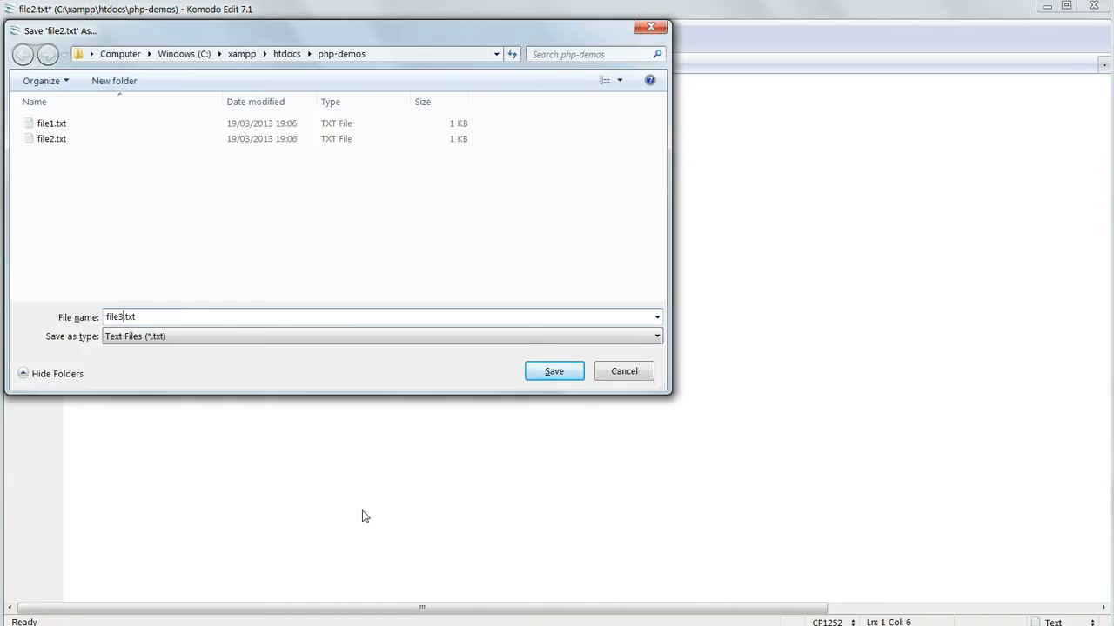
click(554, 370)
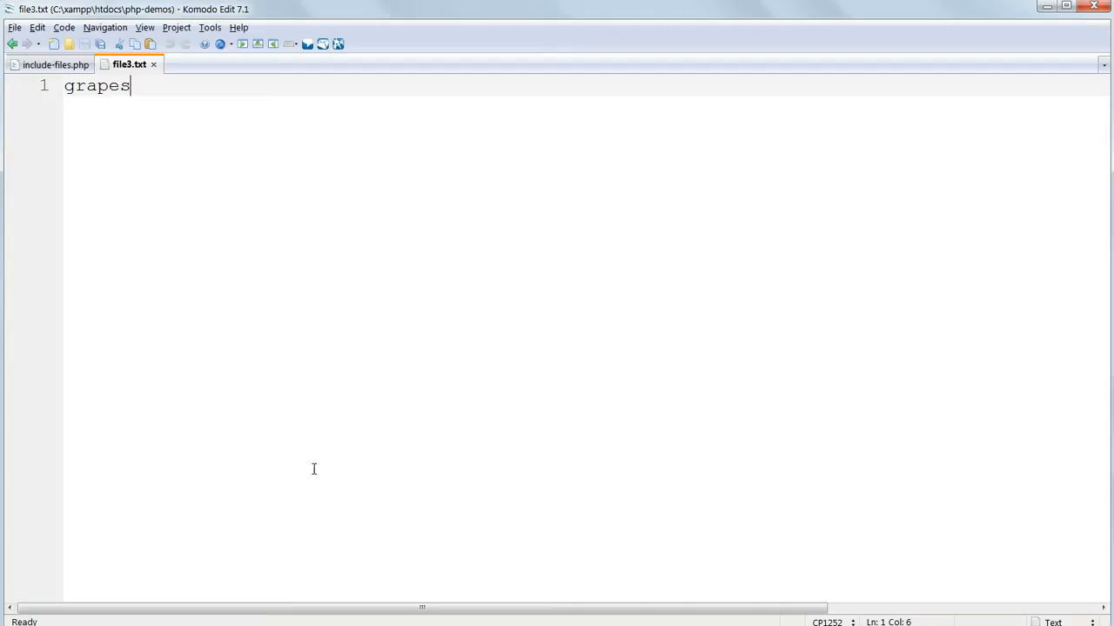
click(56, 62)
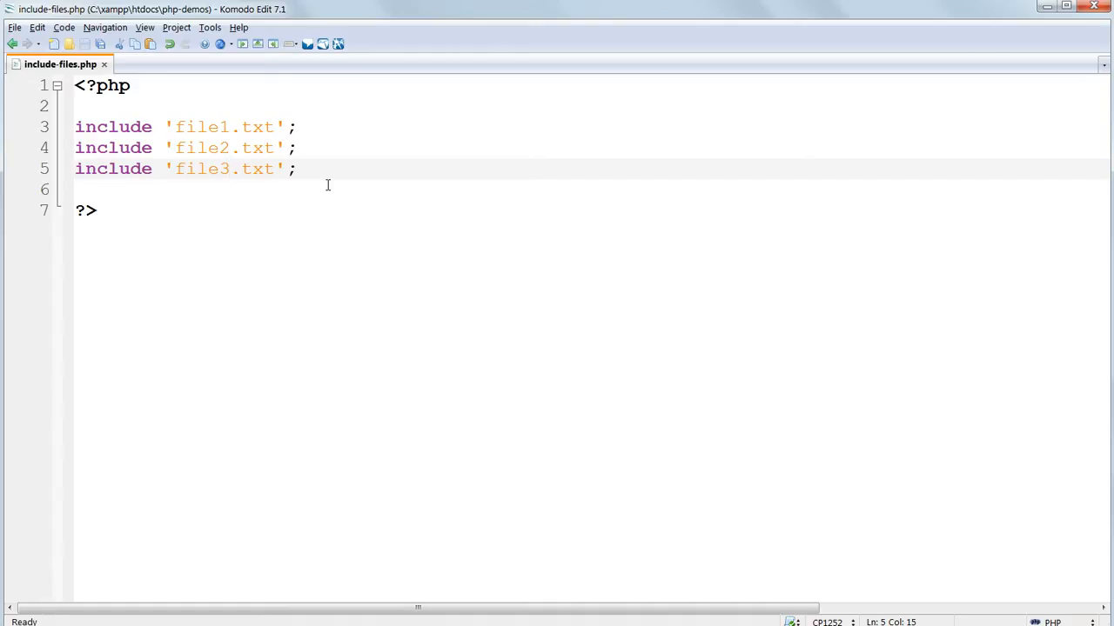
Echo "<br>" after the first and second include lines
click(311, 127)
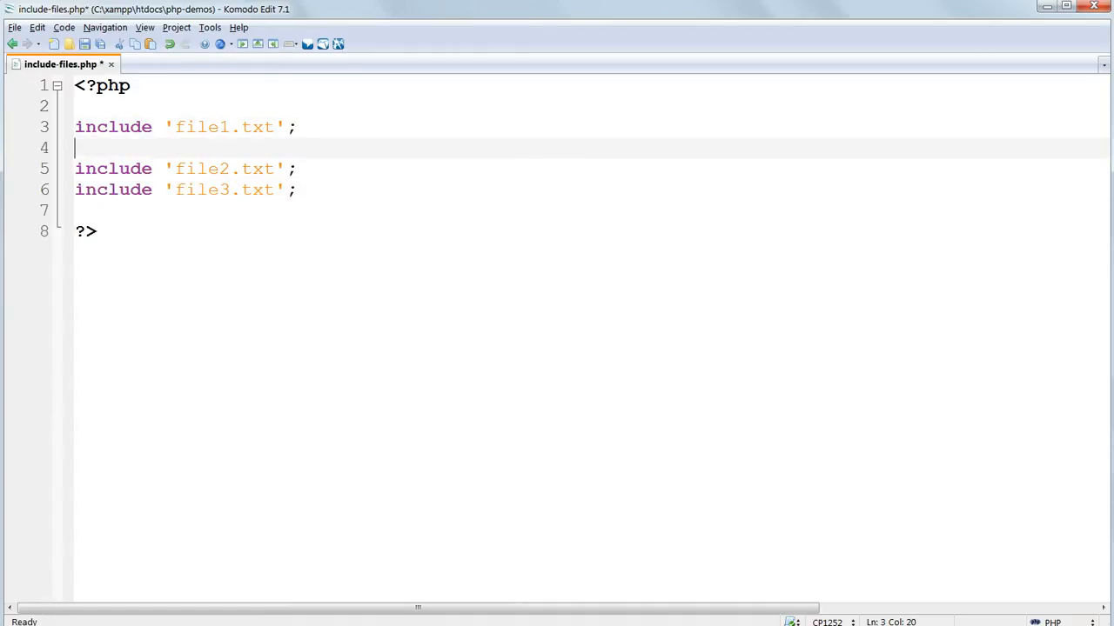
text(echo "<br>";)
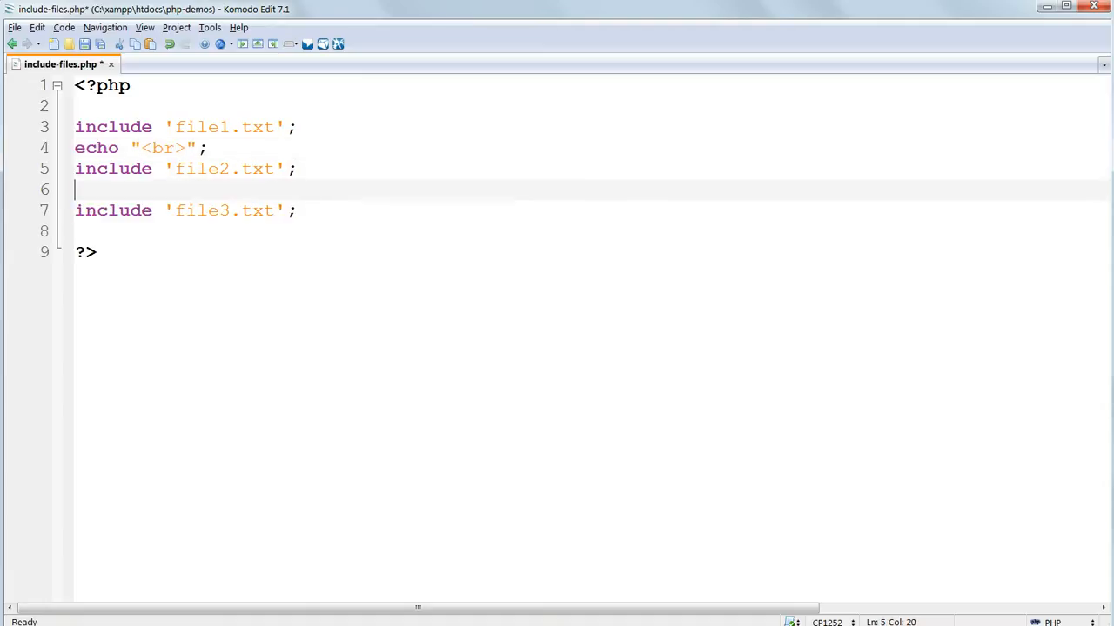
text(echo "<br>";)
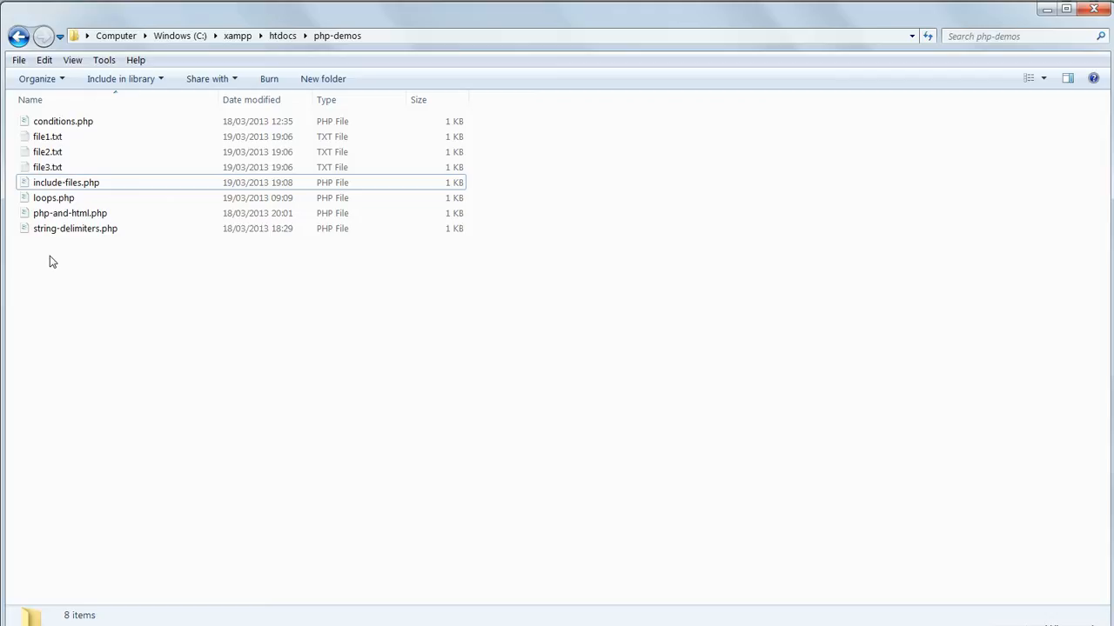
mouse_move(80, 313)
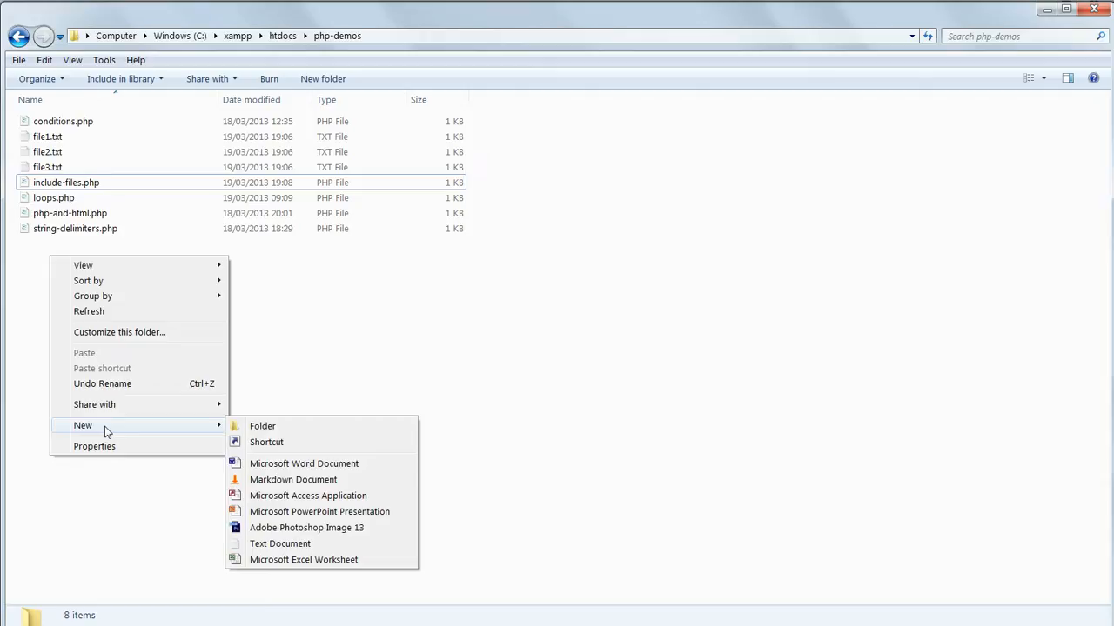
mouse_move(173, 435)
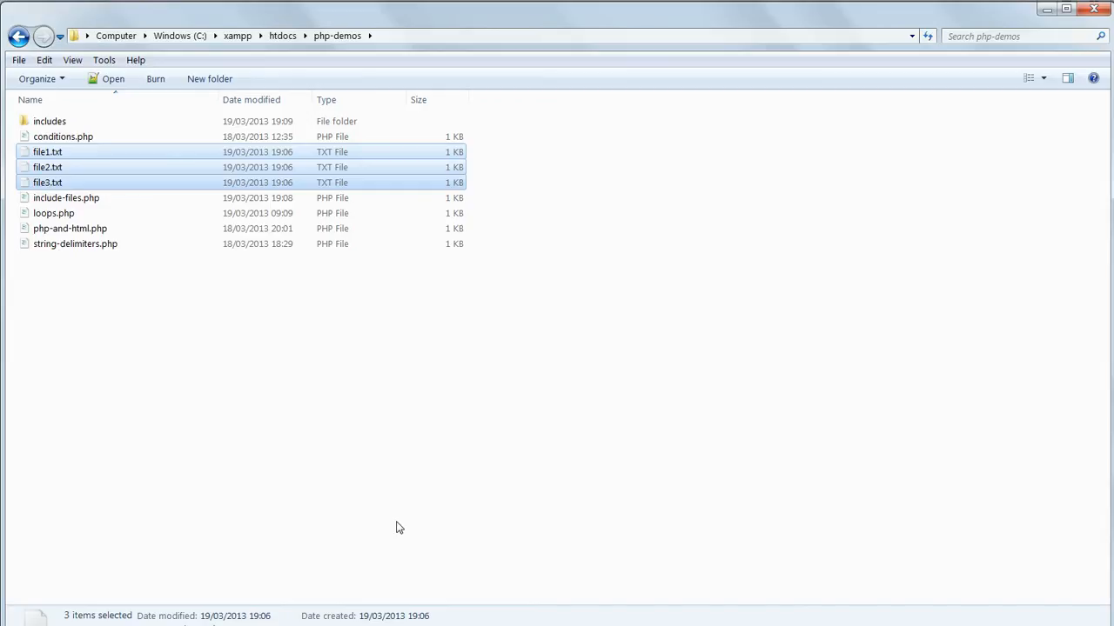
Select and enter the new includes folder inside php-demos
click(49, 121)
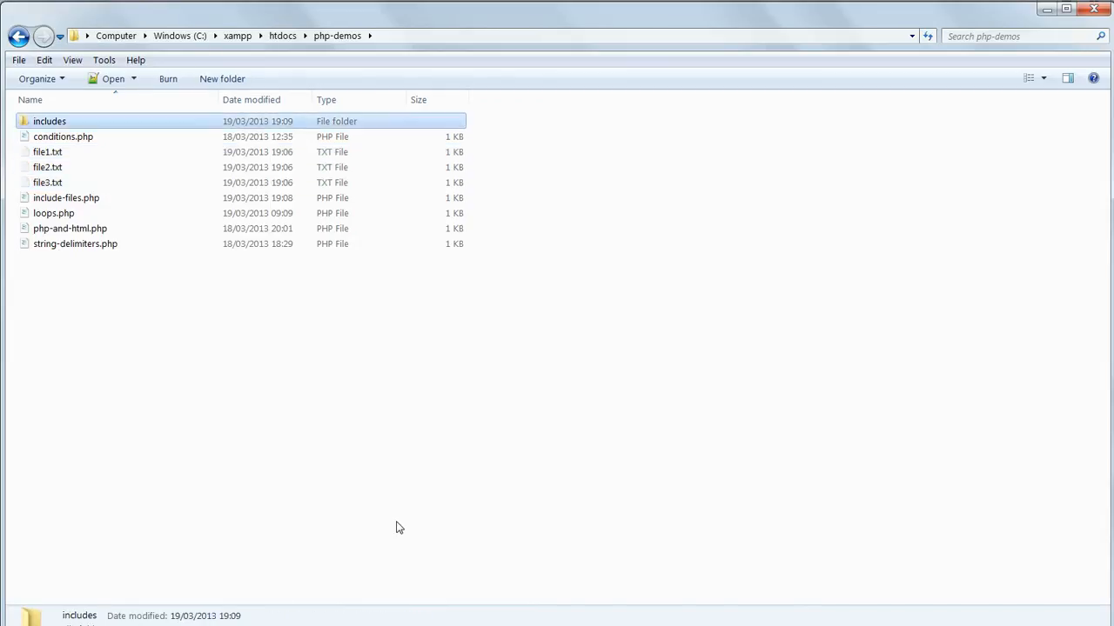
double_click(48, 121)
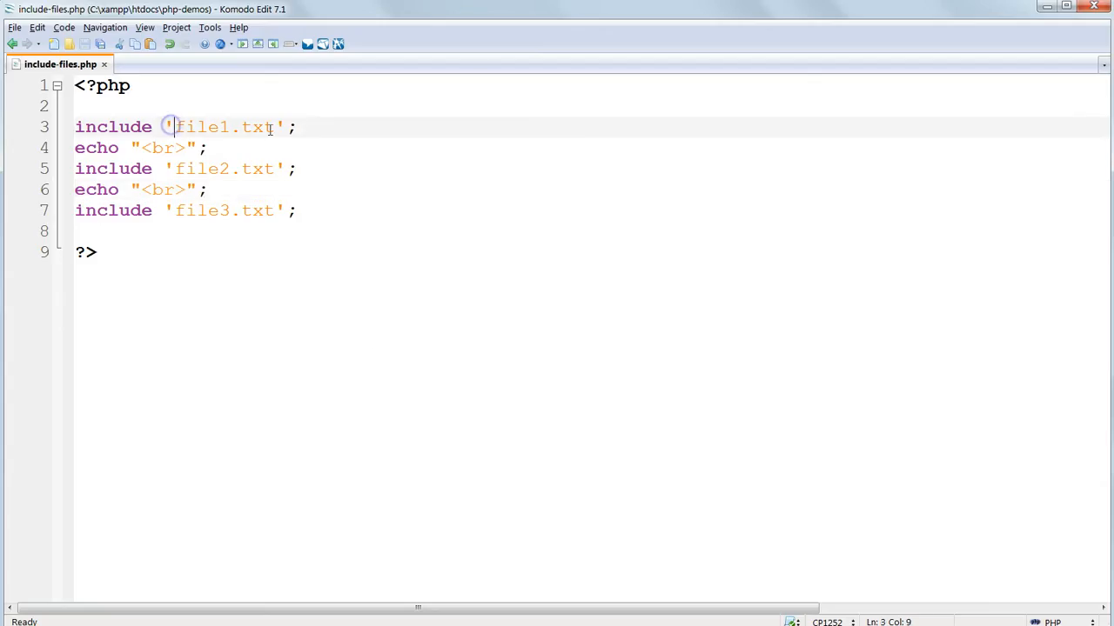
Prefix the include paths on lines 3, 5 and 7 with includes/
text(includes/)
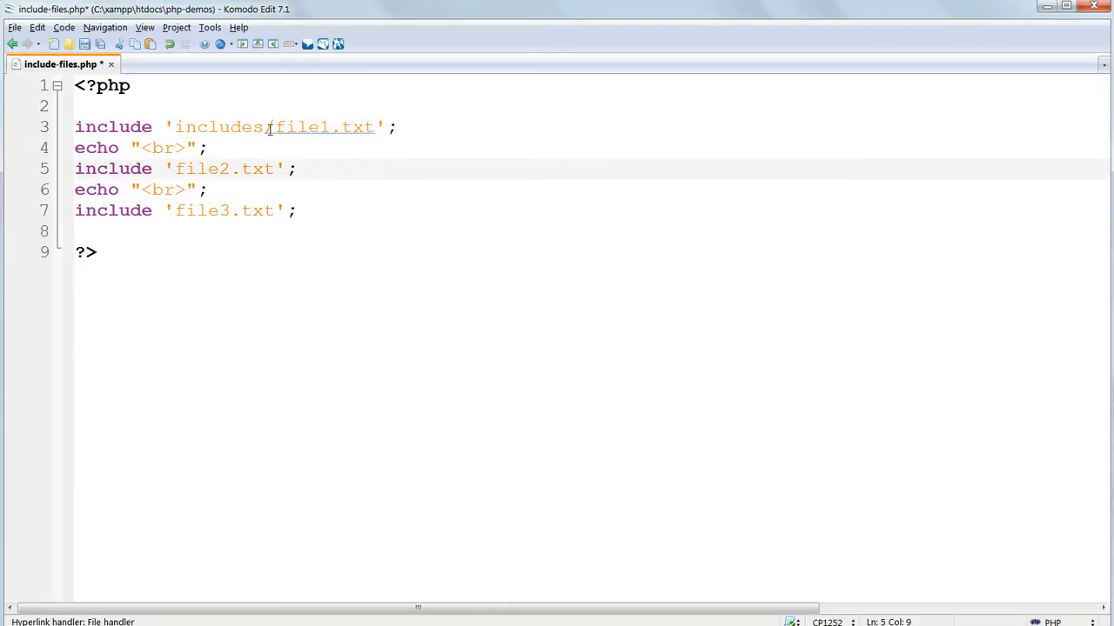
text(includes/)
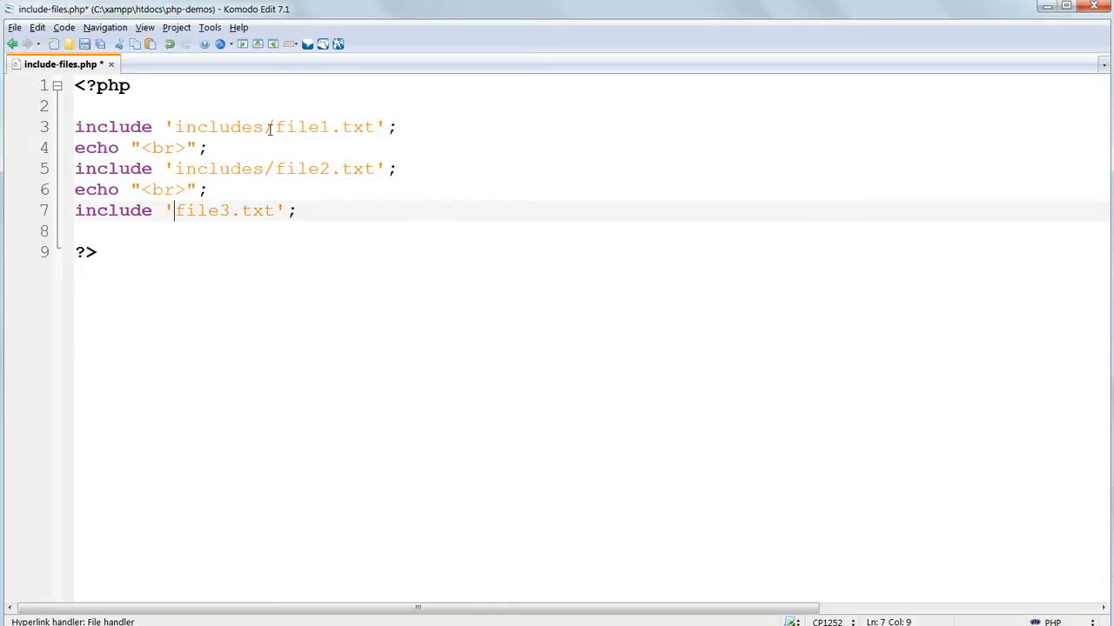
text(includes/)
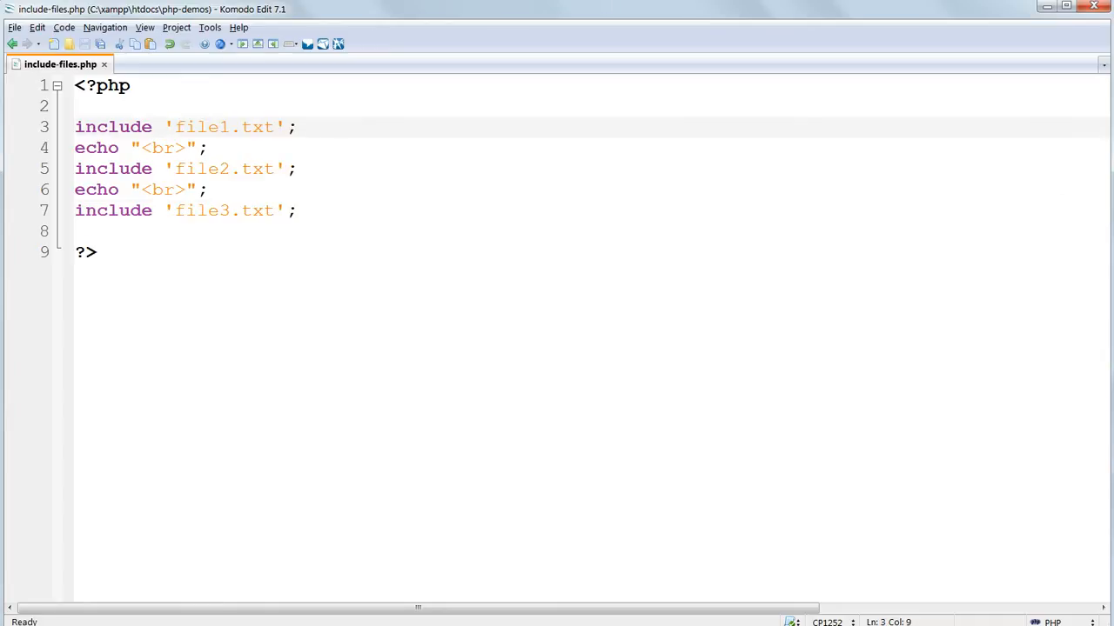
text(includes/)
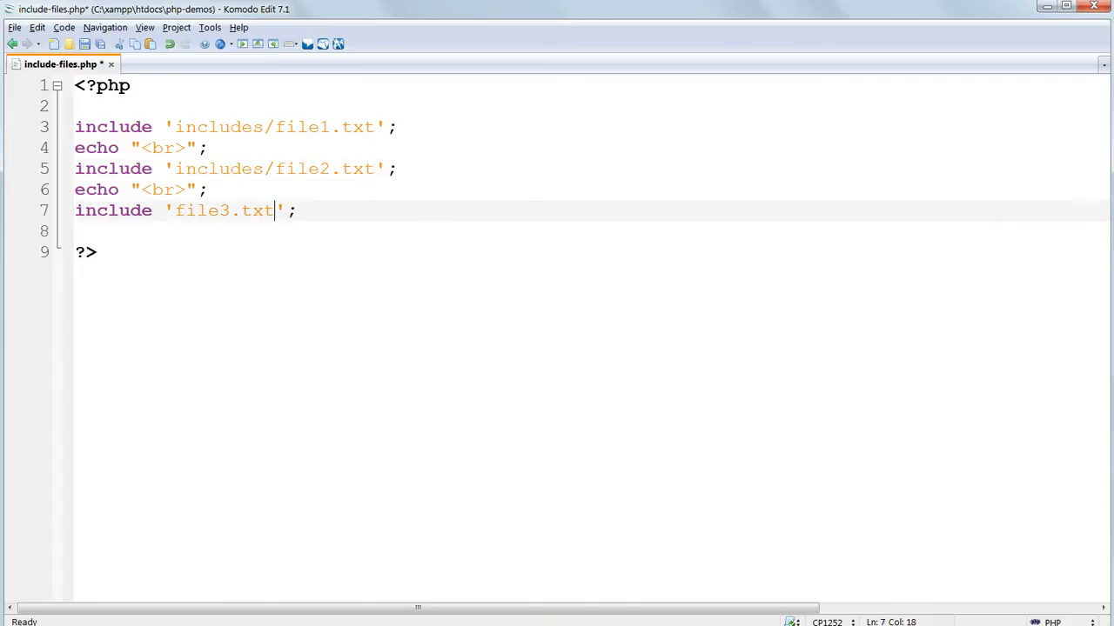
text(includes/)
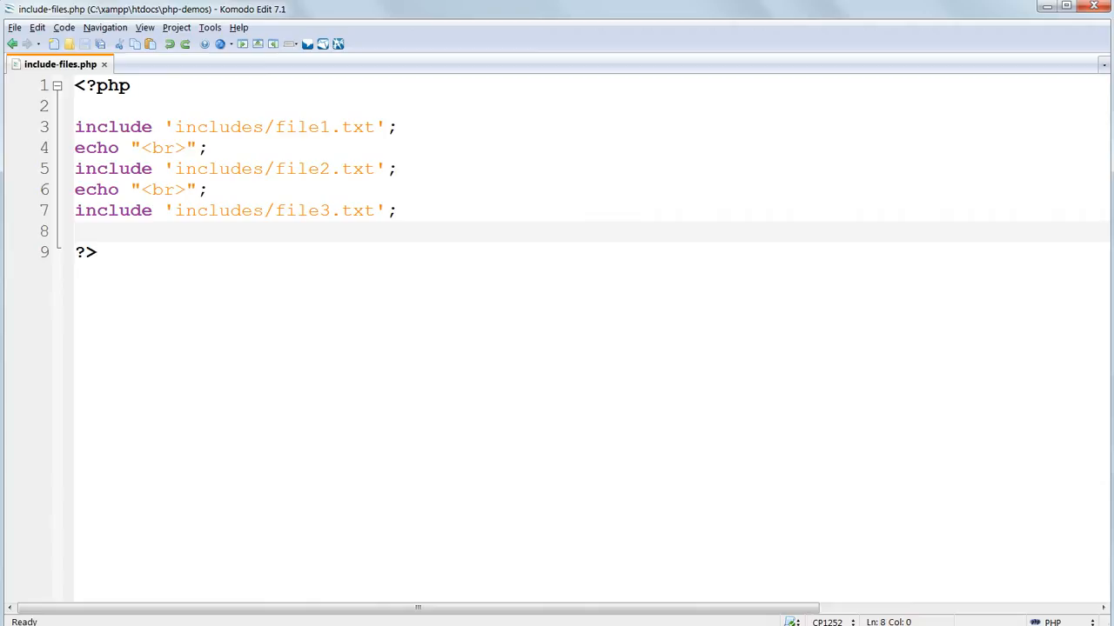
click(78, 229)
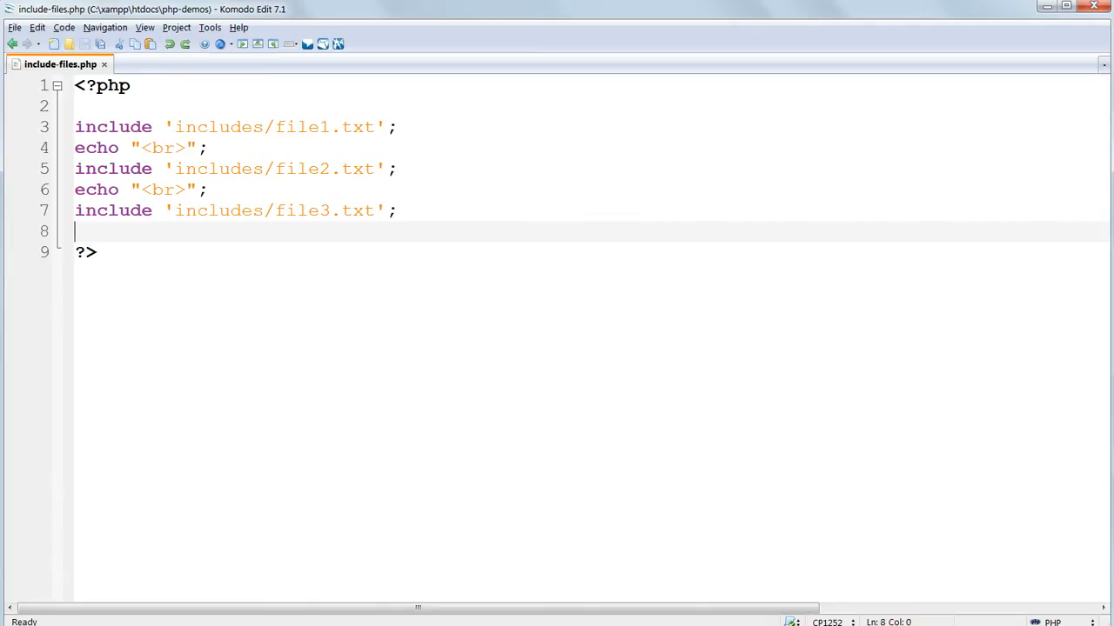
Paste a second copy of the three-include block below line 8 and save the script
key(enter)
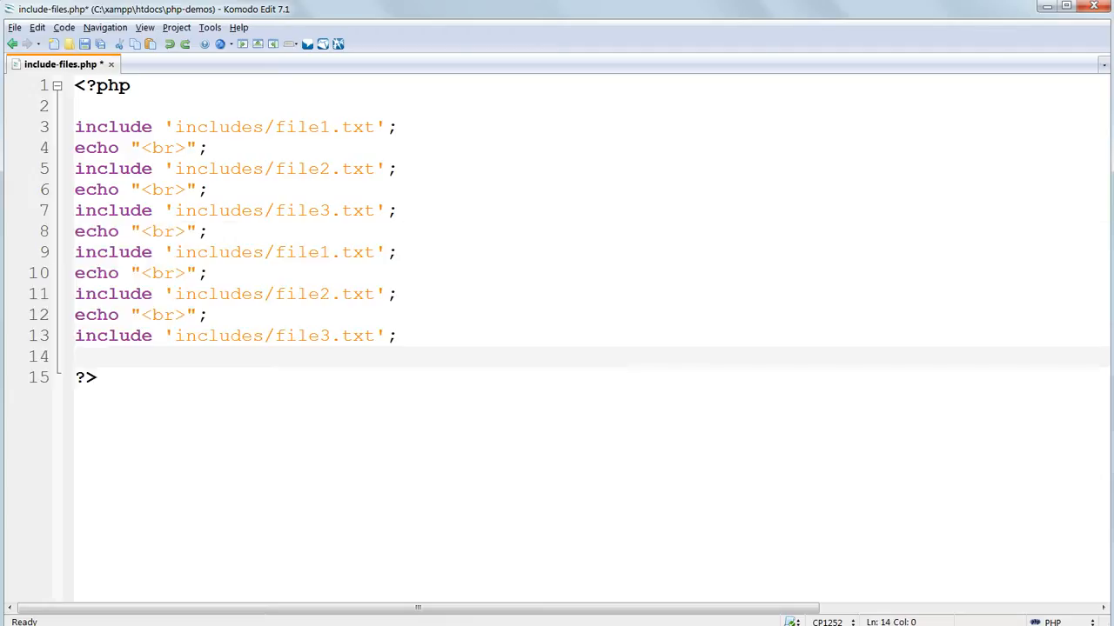
key(ctrl+s)
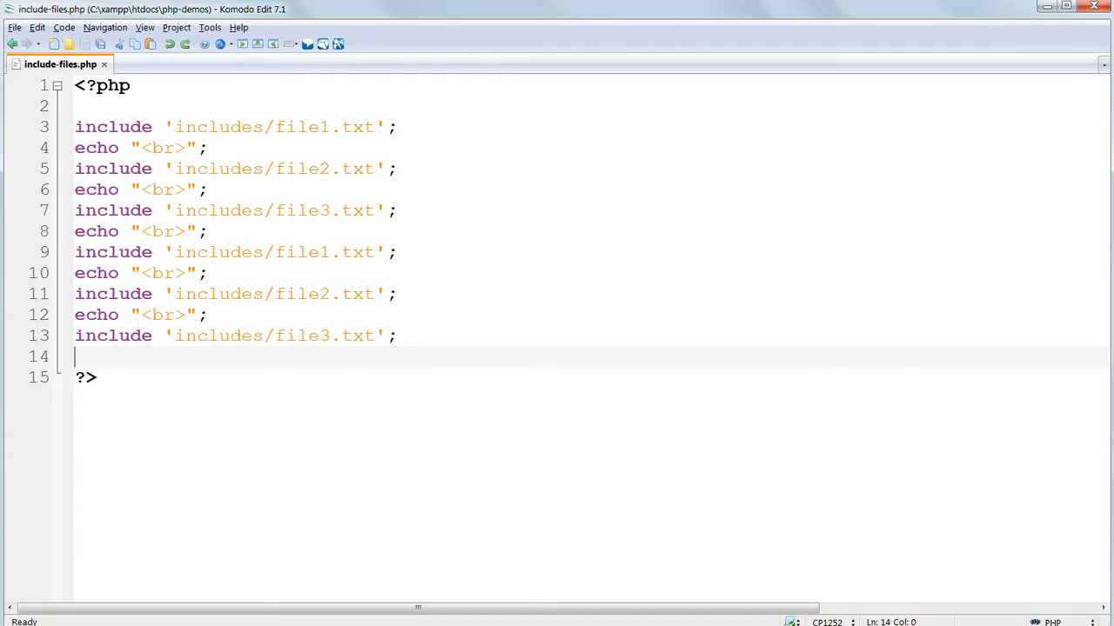
click(206, 231)
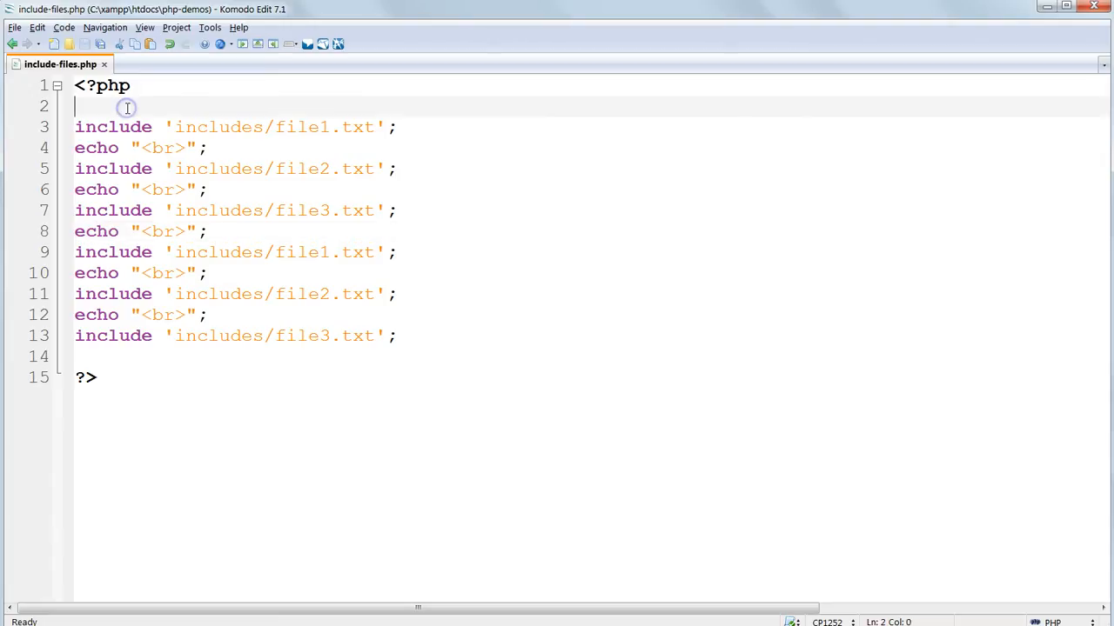
Replace every include with include_once via Edit > Replace All, and save
click(37, 28)
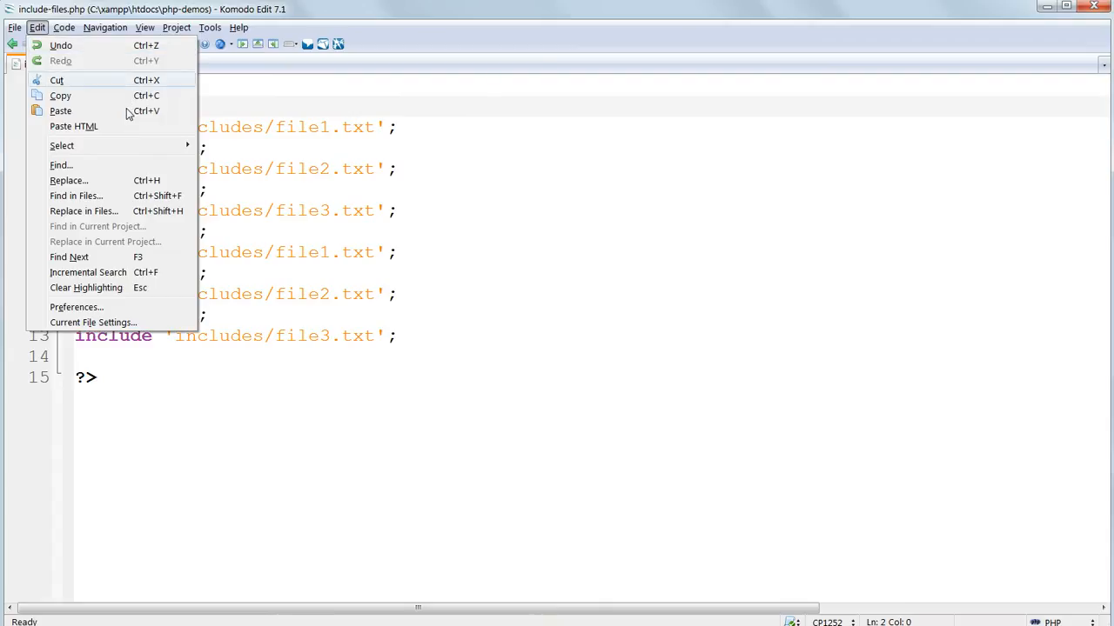
click(61, 164)
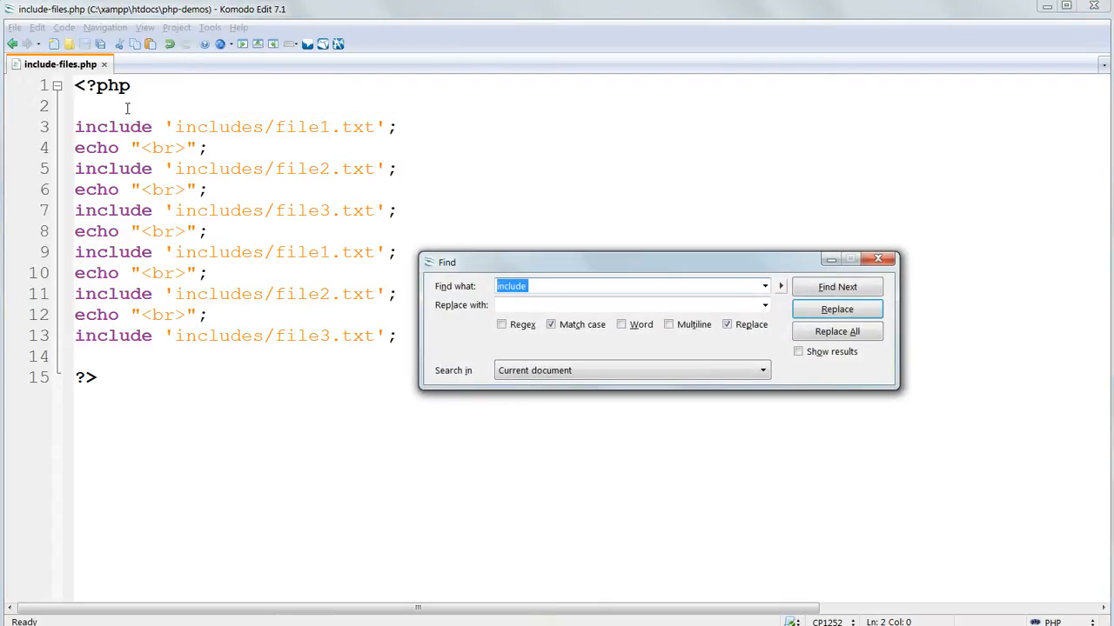
text(include_on)
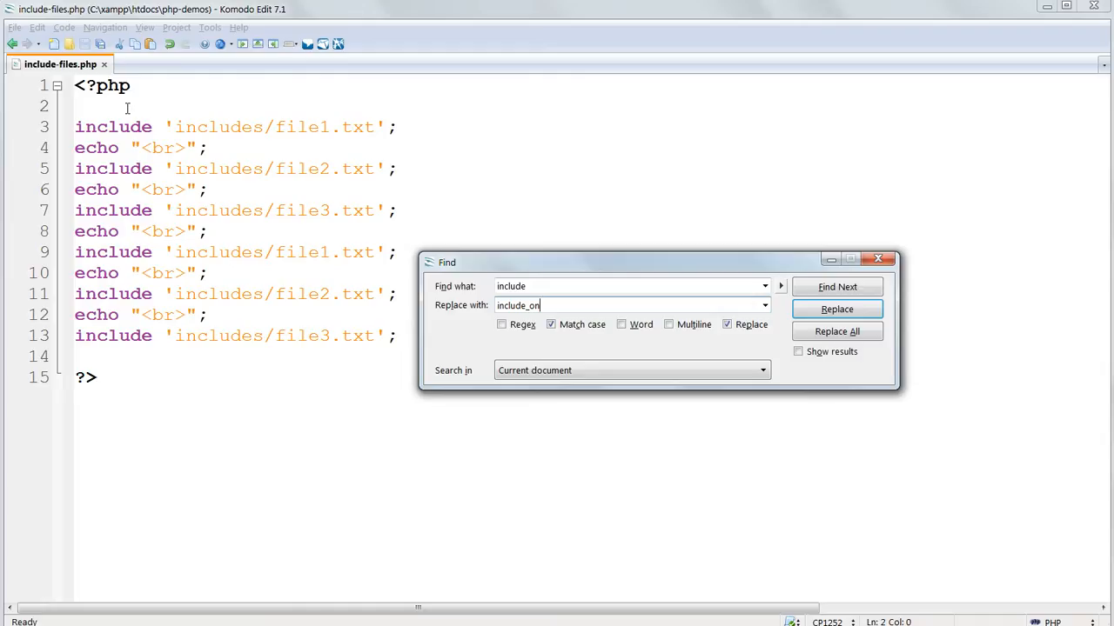
click(835, 331)
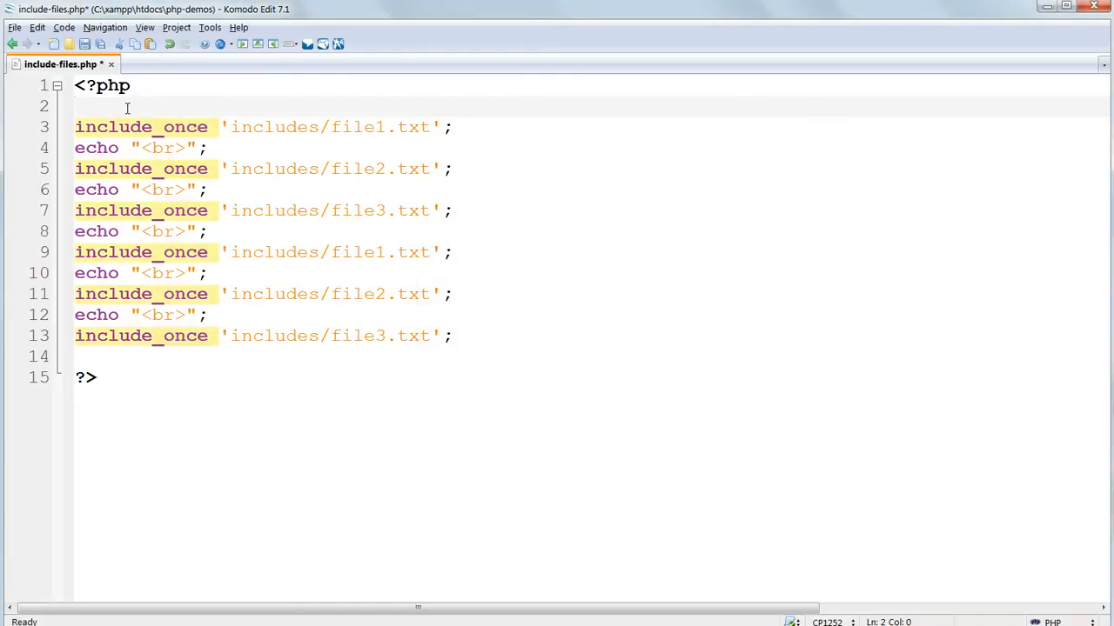
key(ctrl+s)
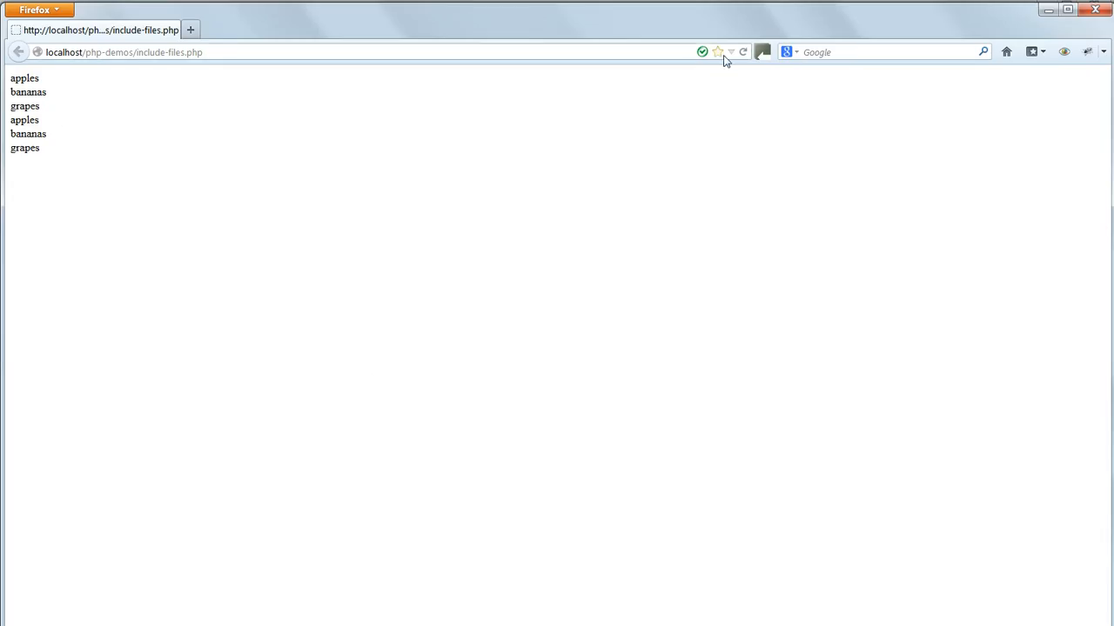
Reload include-files.php in Firefox, then return to the script and the php-demos folder
click(743, 52)
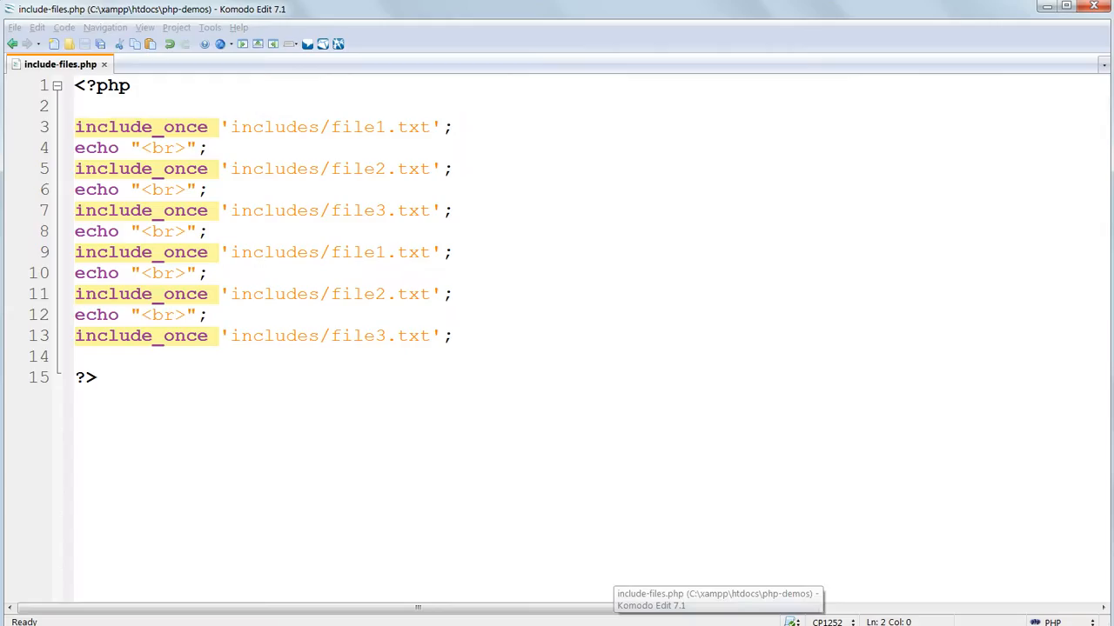
click(97, 107)
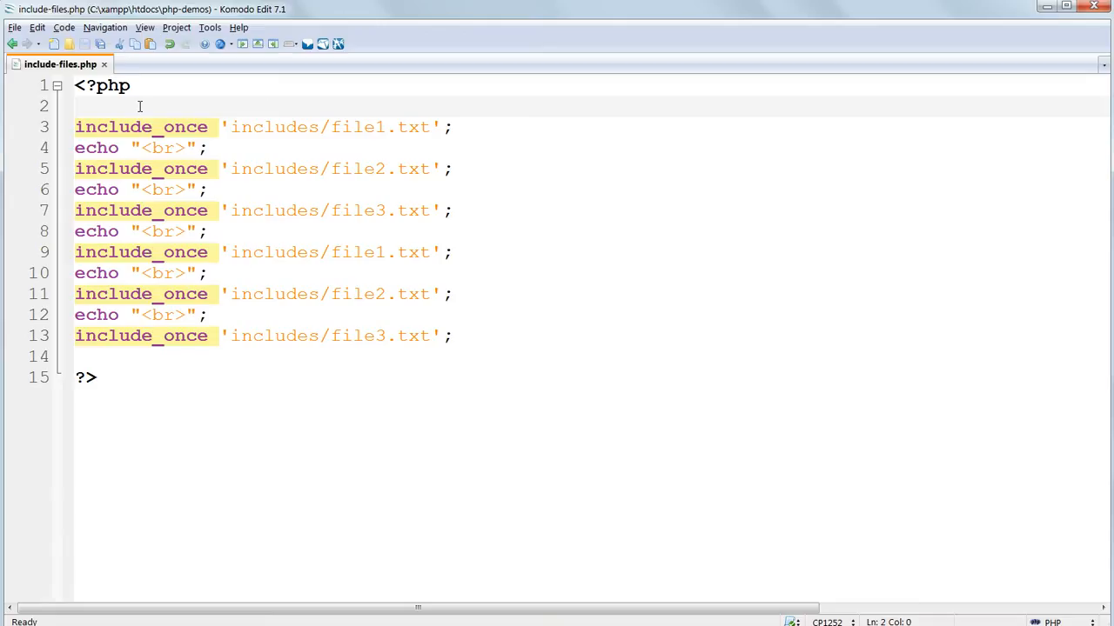
click(77, 106)
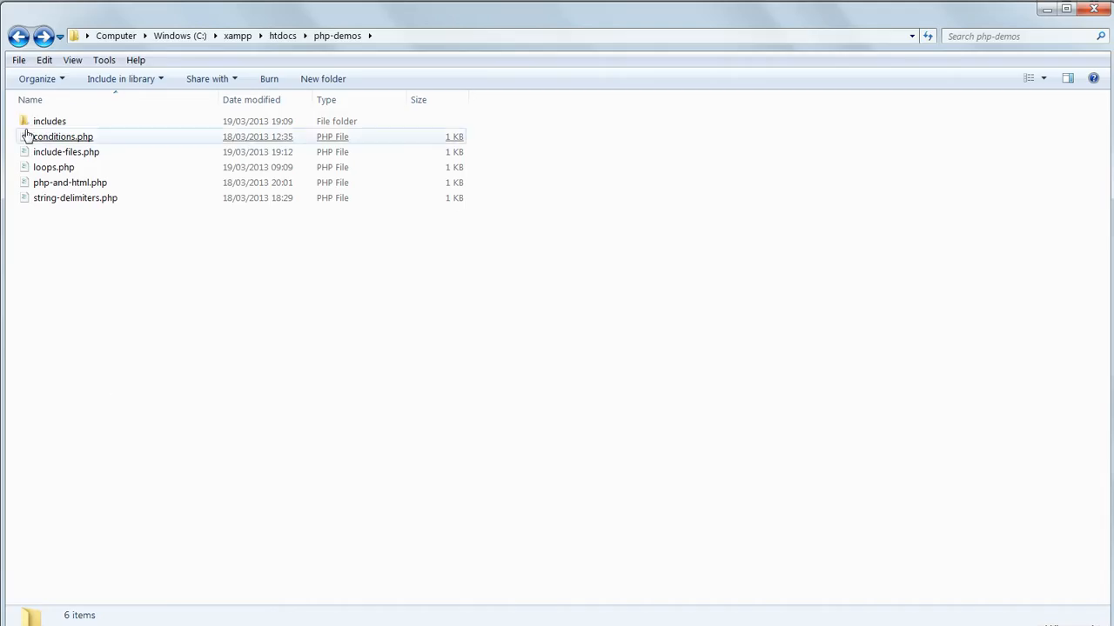
Inside the includes folder, rename file1.txt to file1.txt.OLD
double_click(49, 122)
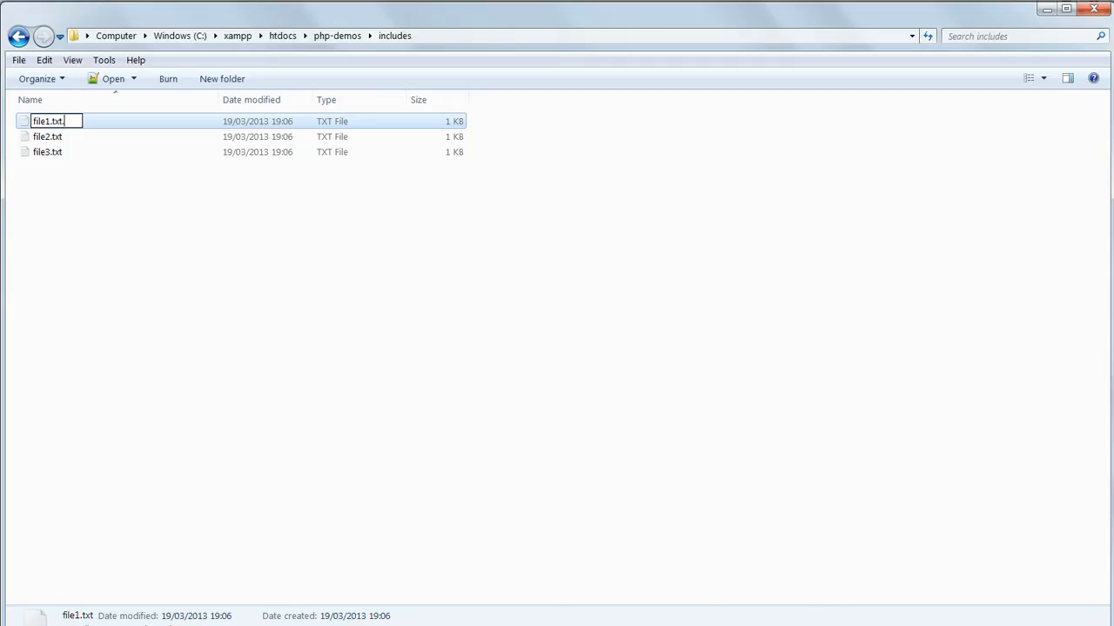
text(.OLD)
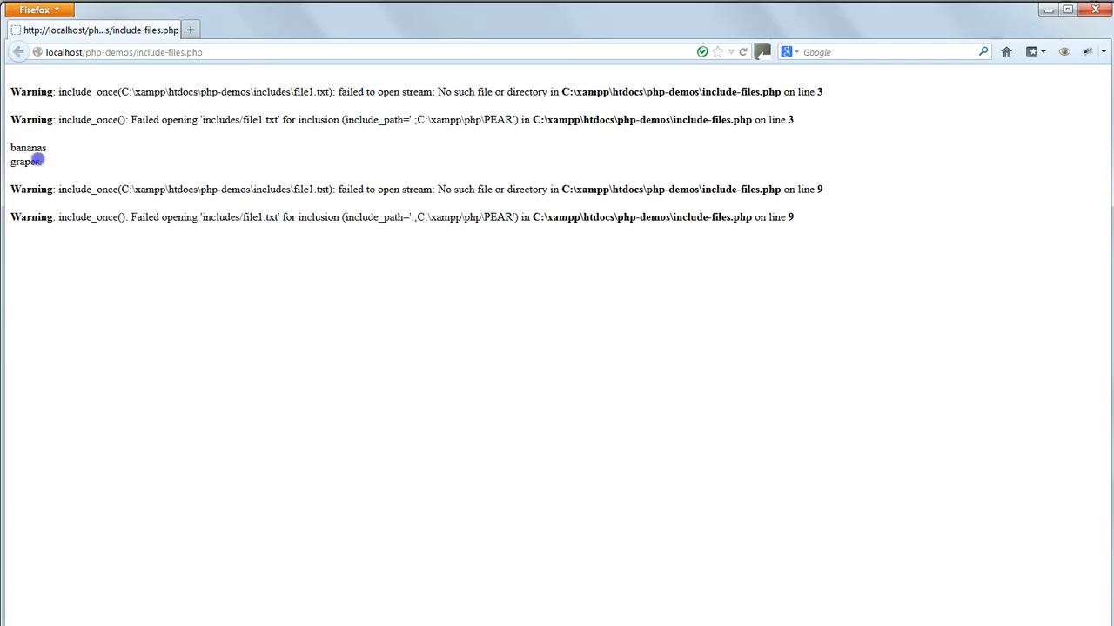
Highlight the bananas and grapes output lines on the refreshed include-files.php page
drag(10, 146, 40, 162)
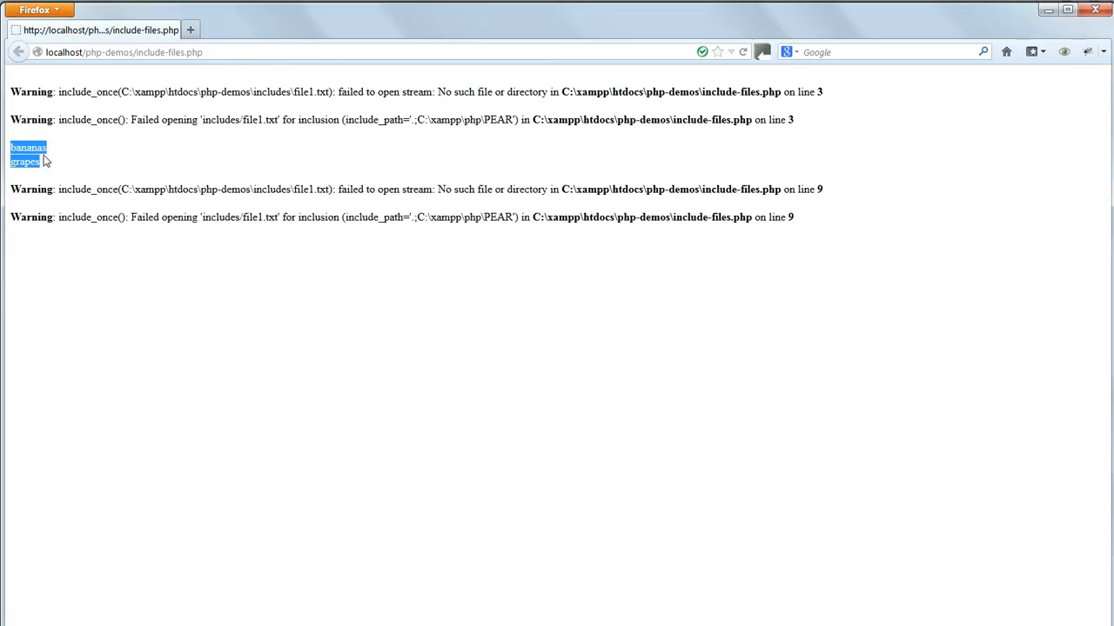
click(14, 160)
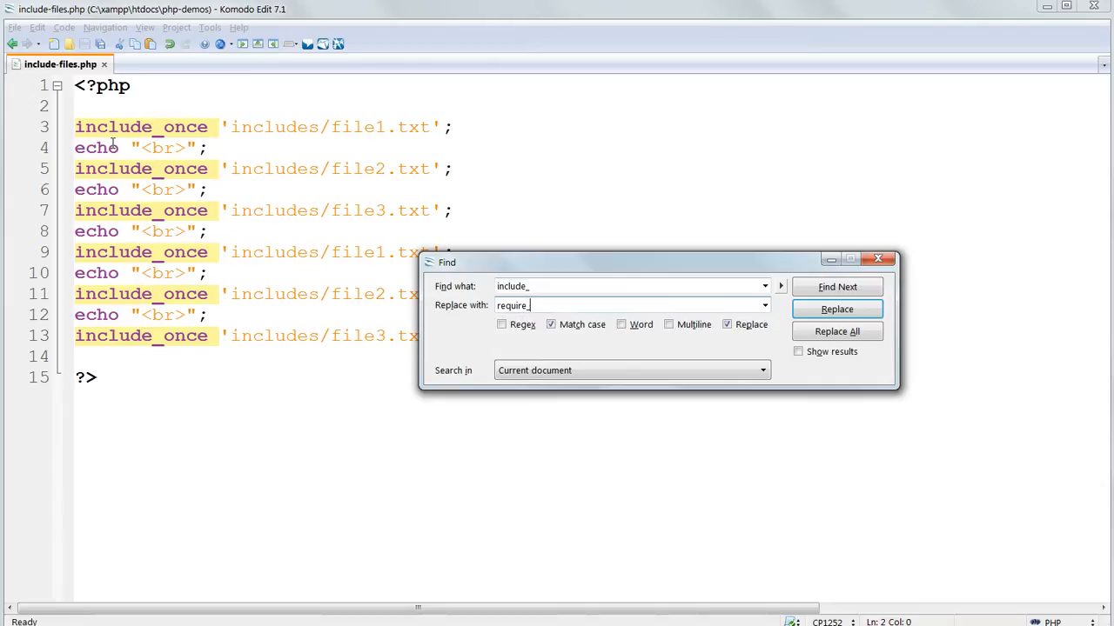
click(835, 330)
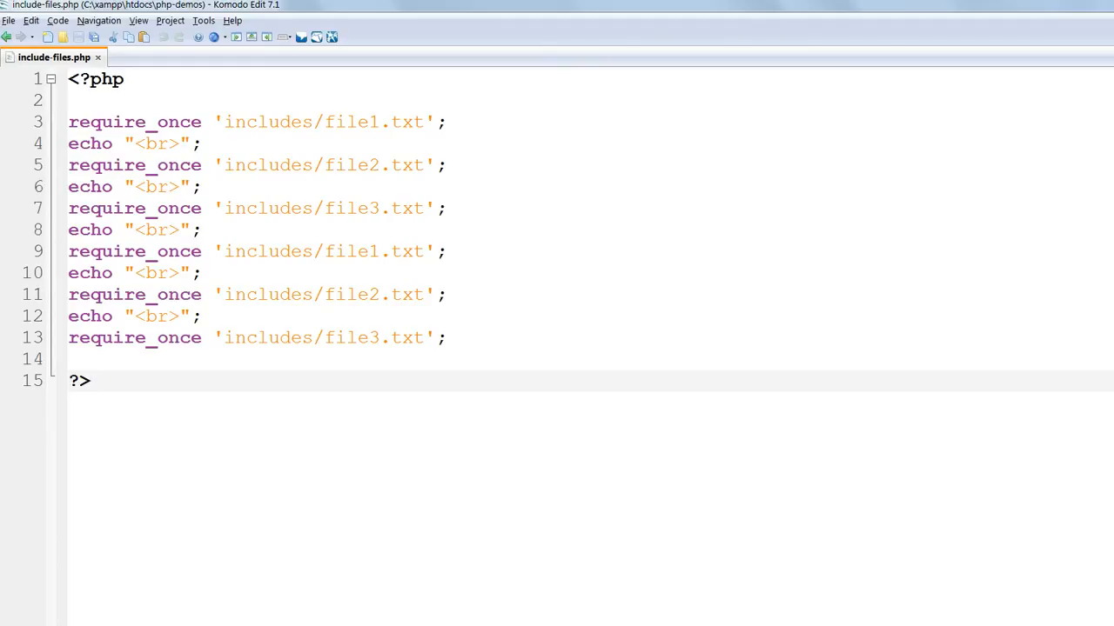
click(91, 380)
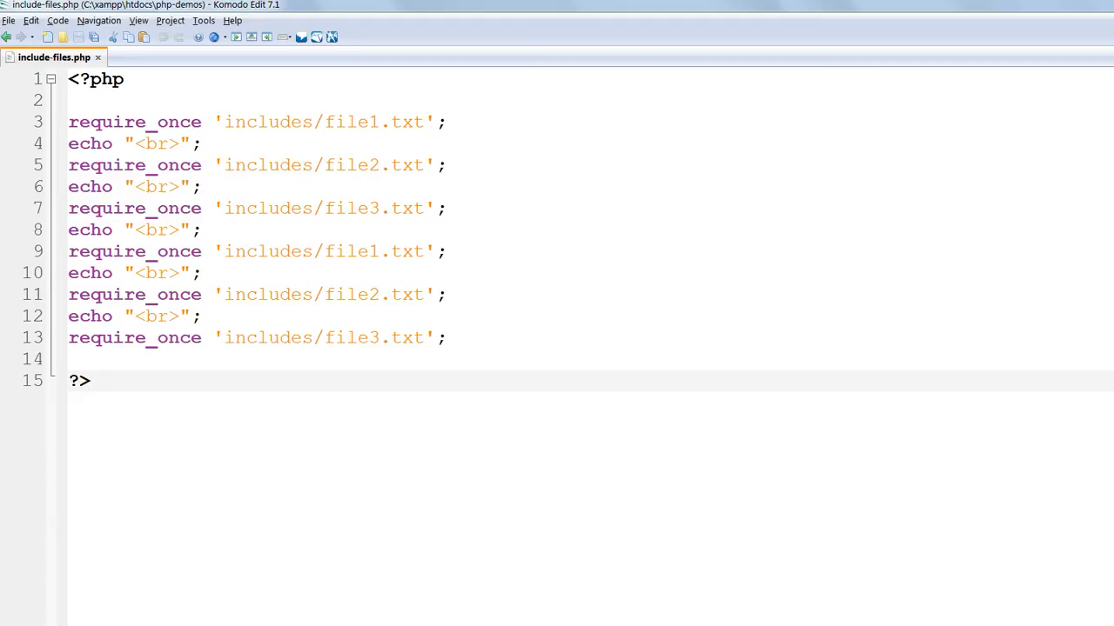
click(91, 379)
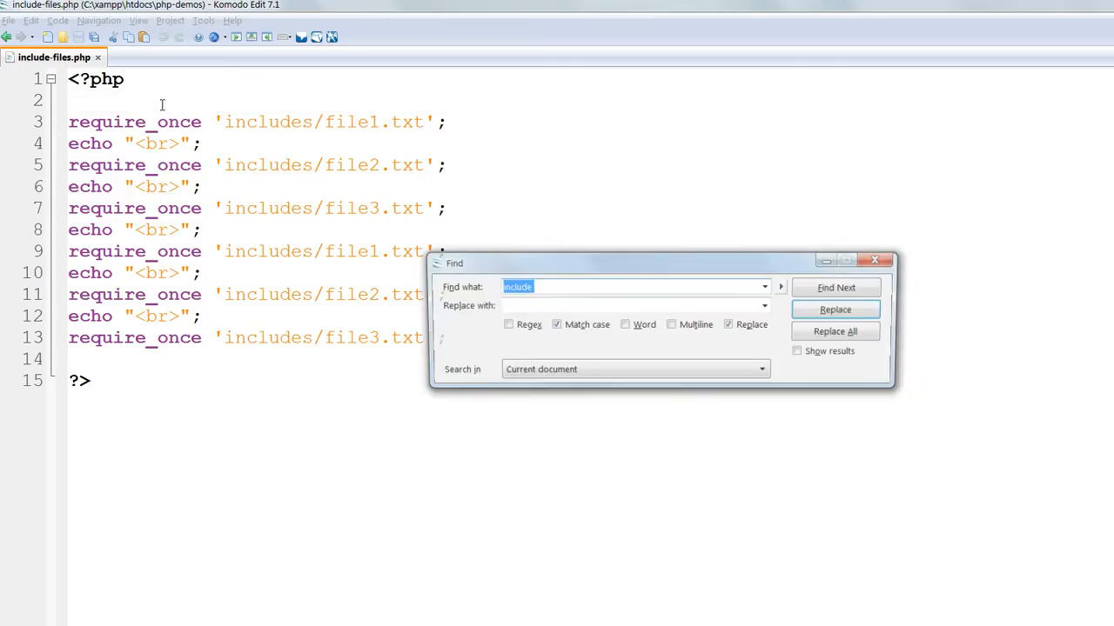
Enter '.txt' as the search term in the find-and-replace dialog
text(.txt)
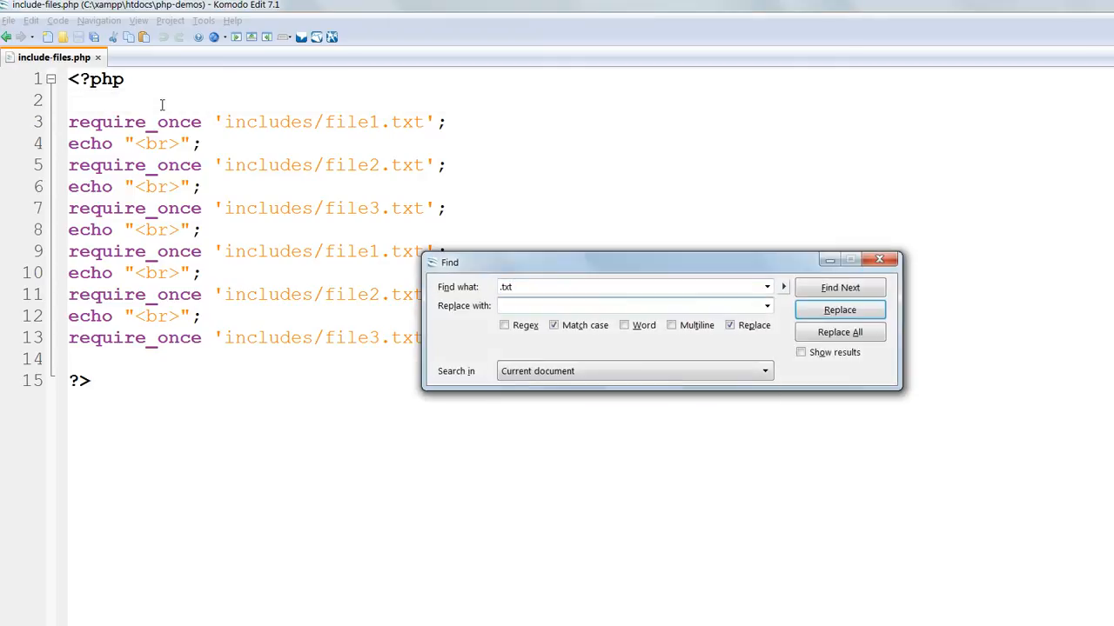
click(839, 331)
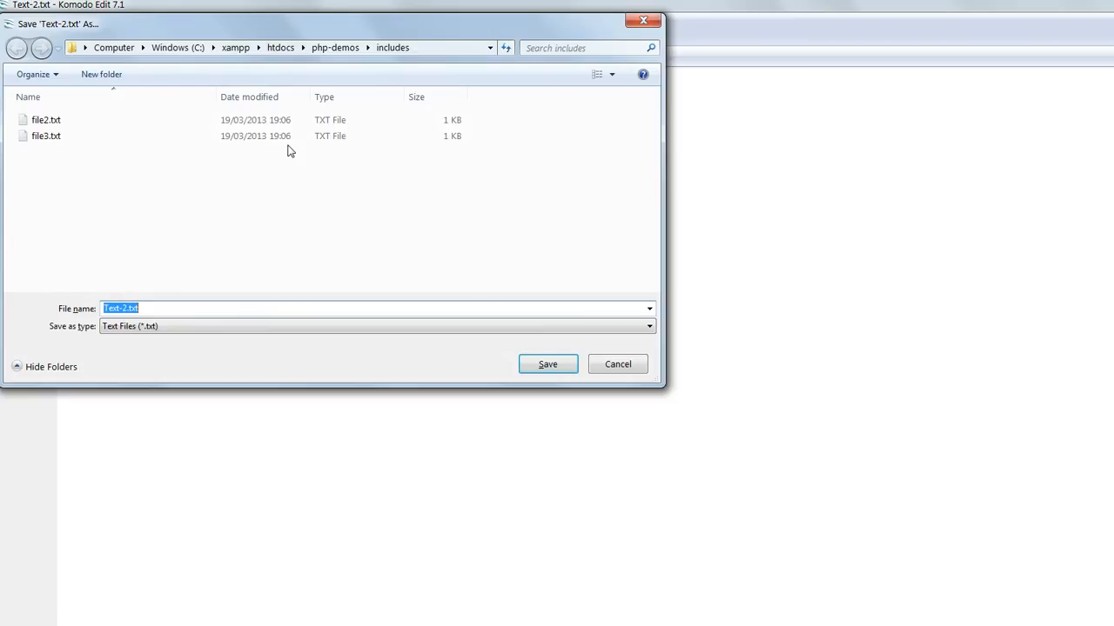
Save the fruit variable files as file1.php and file2.php in the includes folder
text(f)
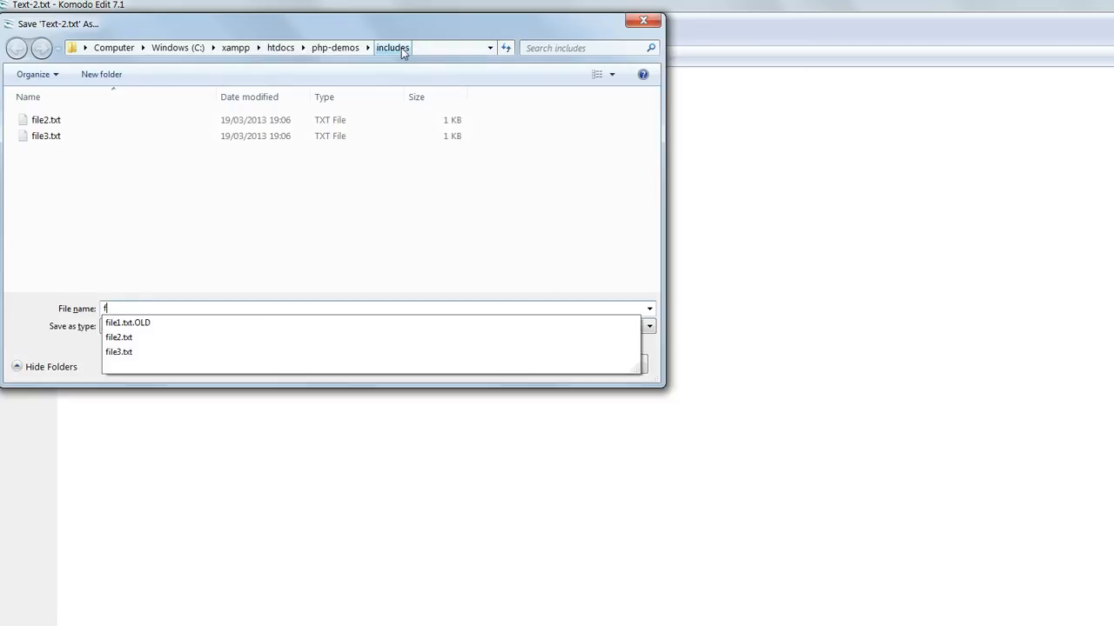
text(ile1.p)
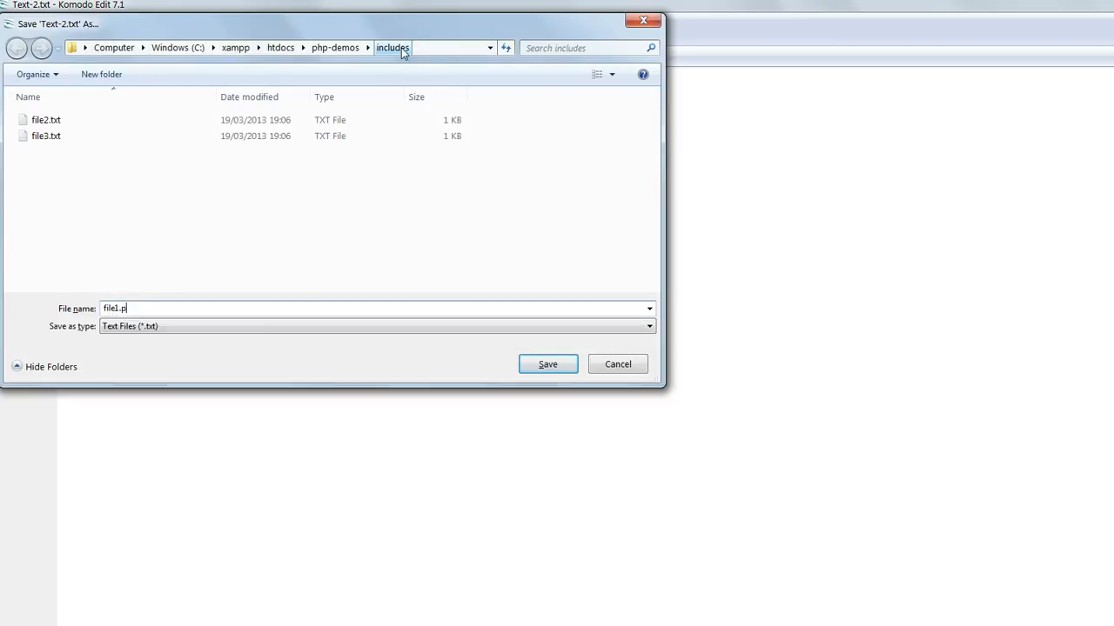
click(546, 363)
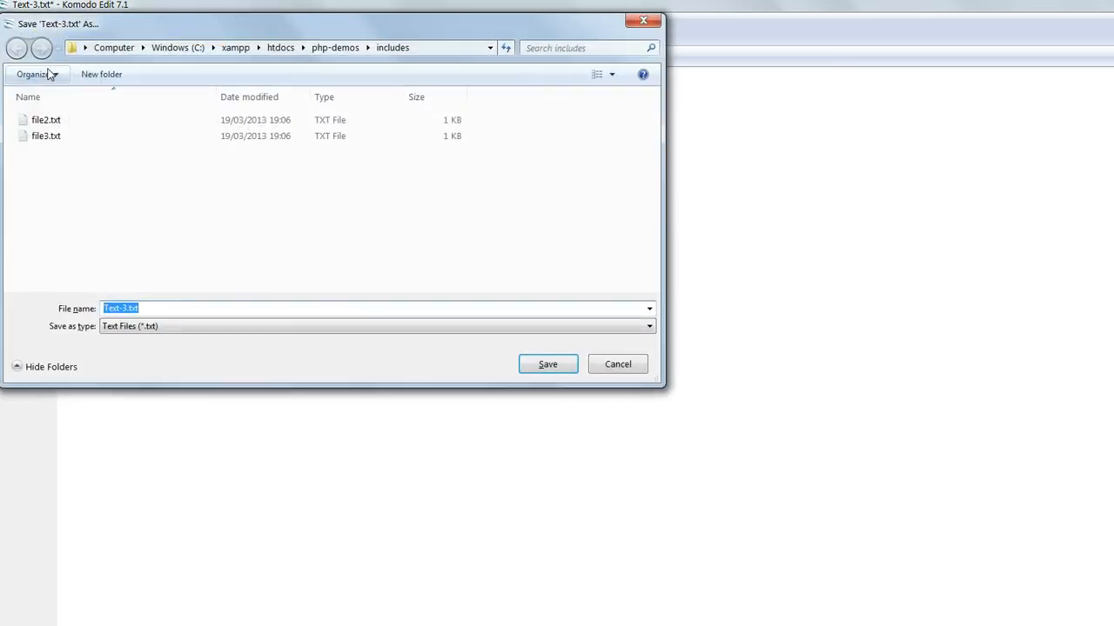
text(file2)
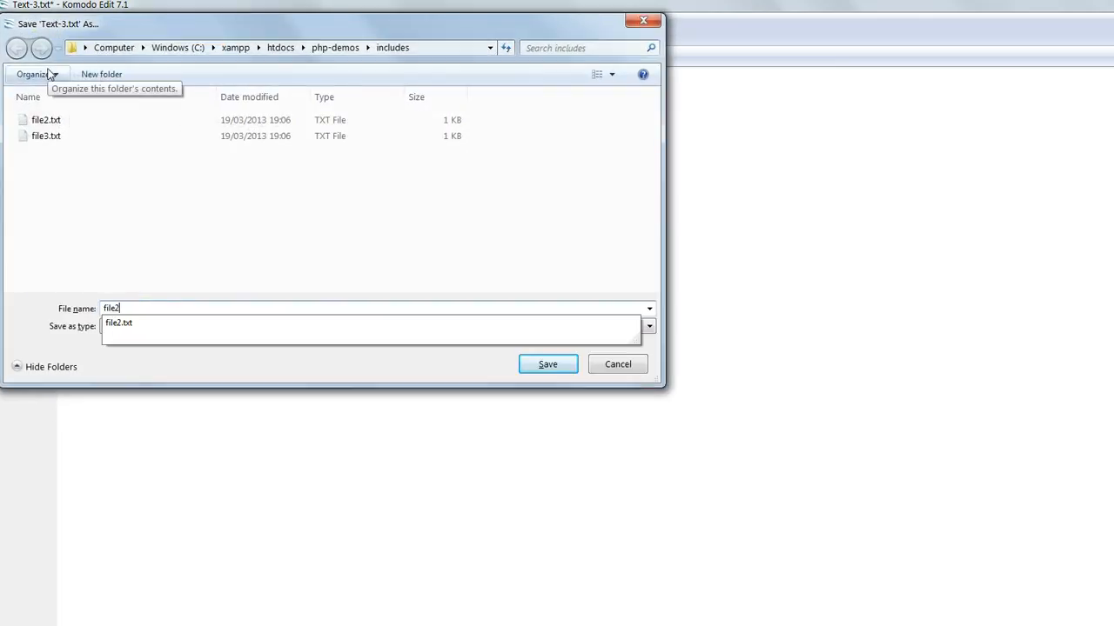
click(546, 364)
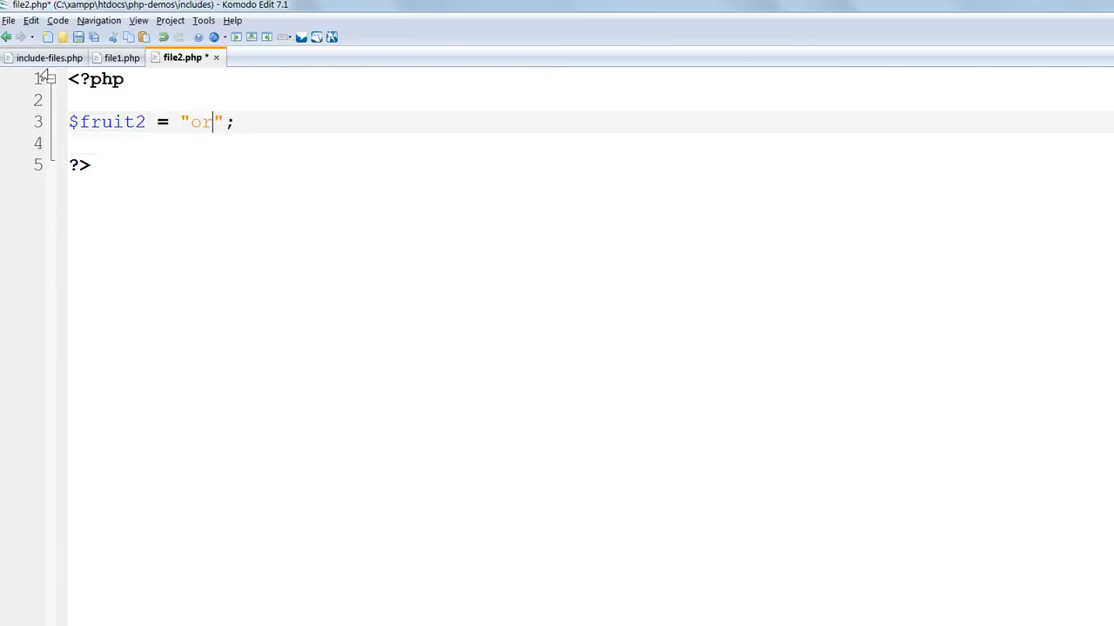
Create a new file containing 'durian', save it as file3.php, and return to include-files.php
click(7, 21)
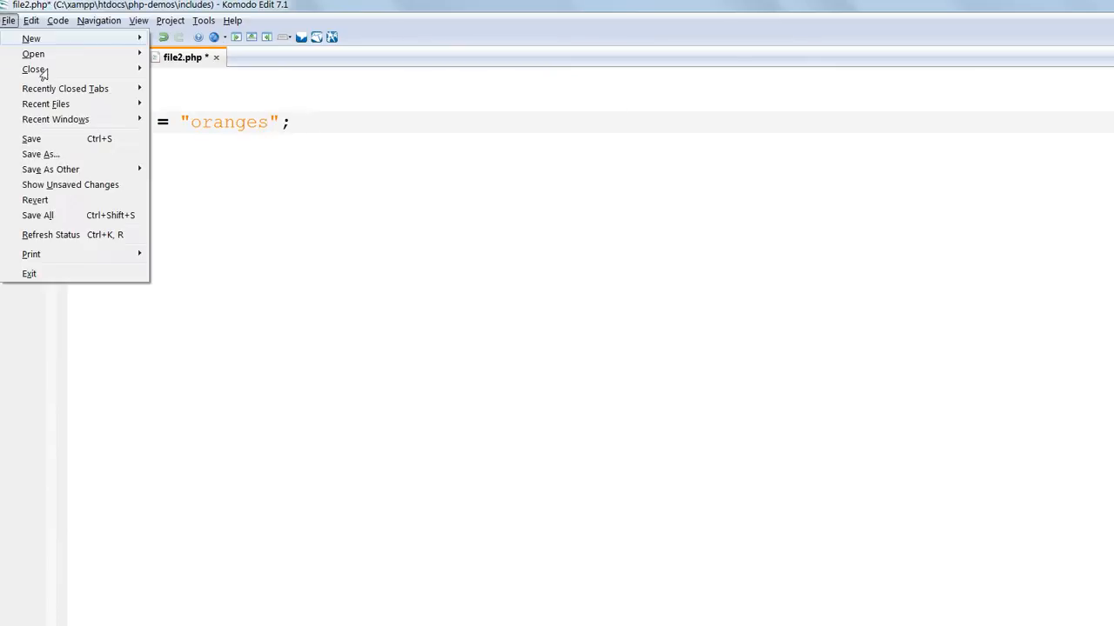
click(31, 139)
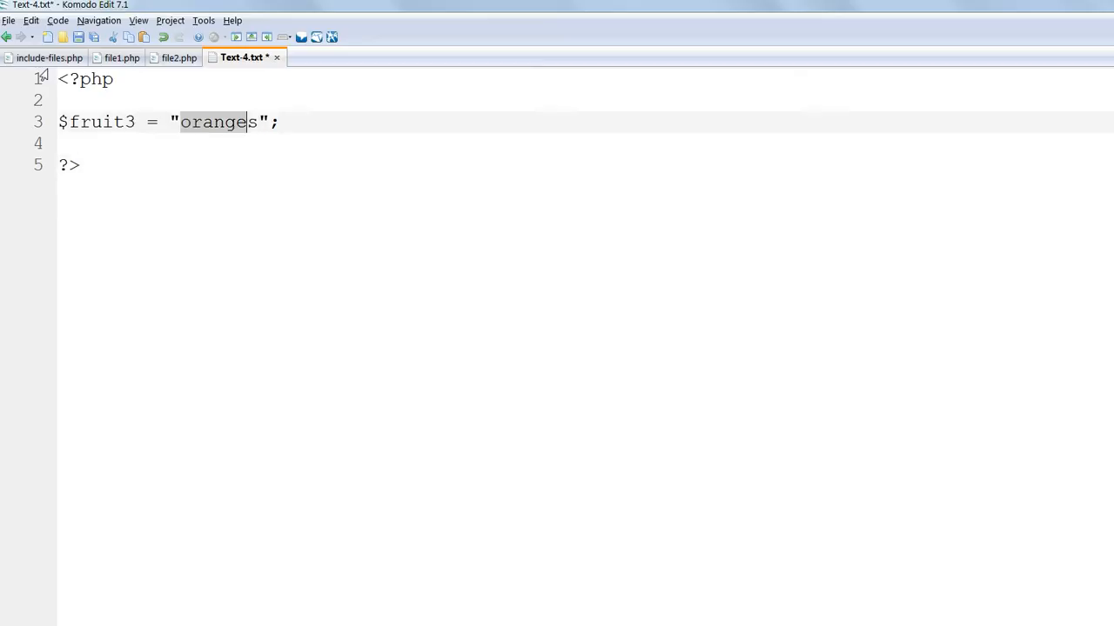
text(durian)
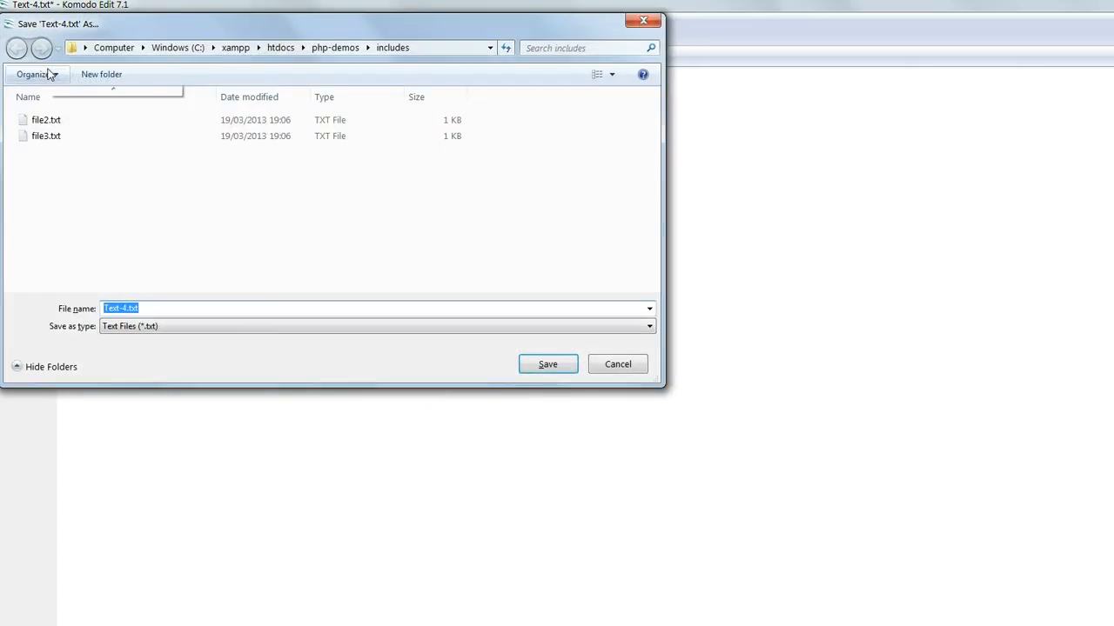
text(file3.php)
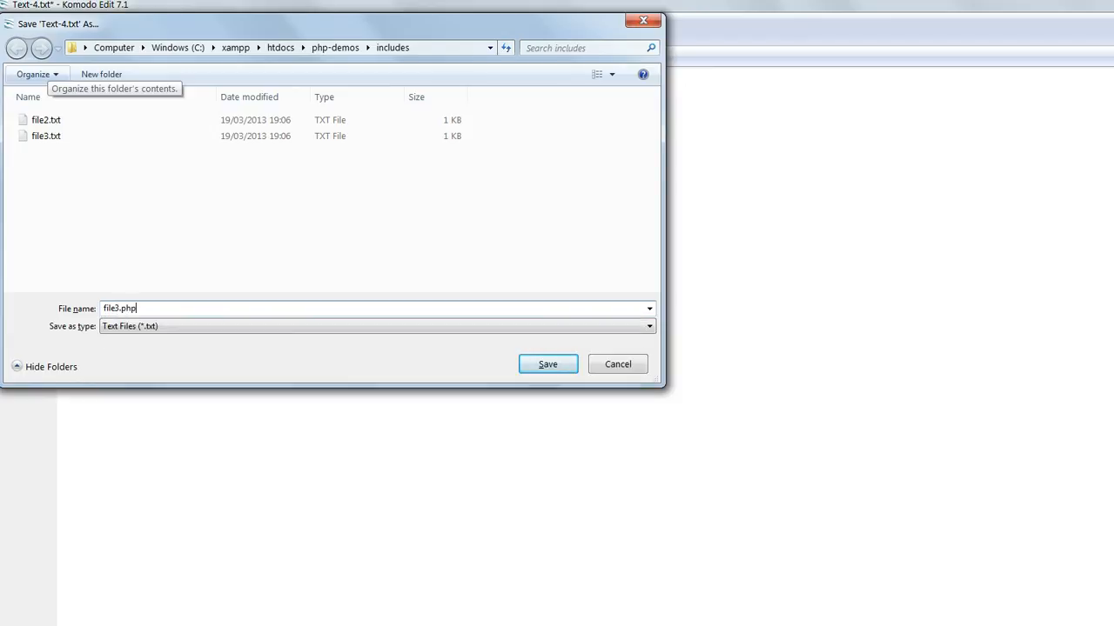
click(547, 364)
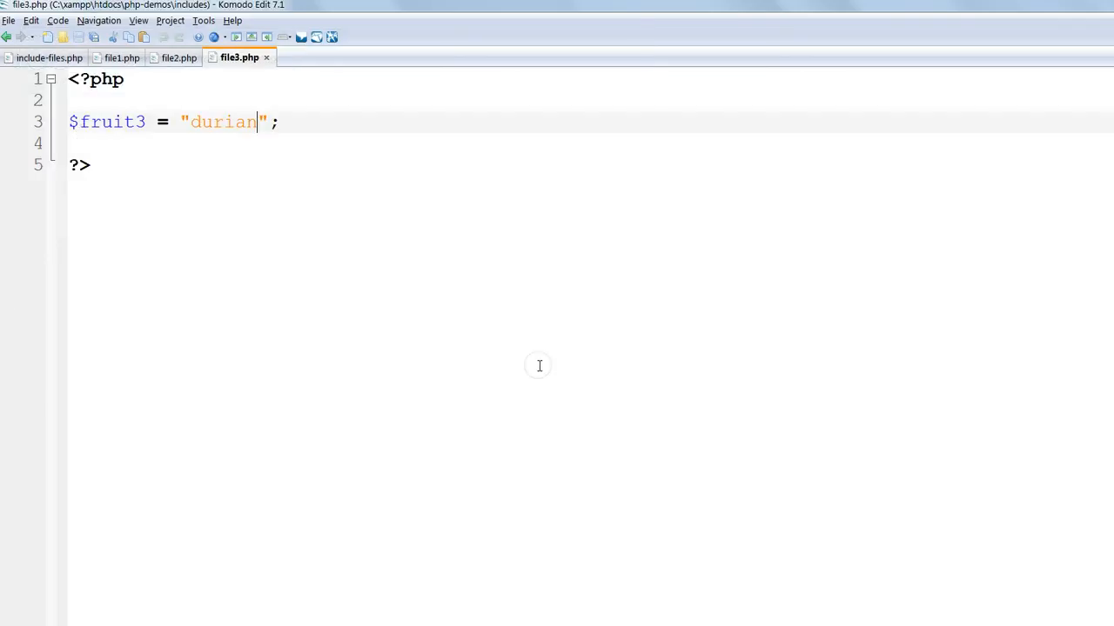
click(48, 58)
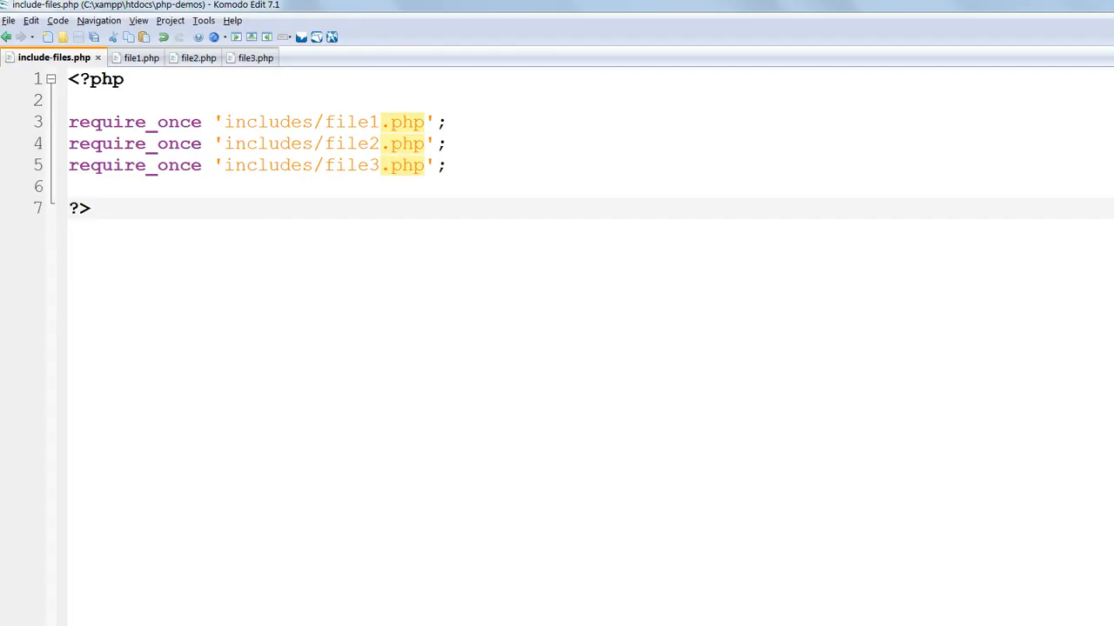
click(71, 209)
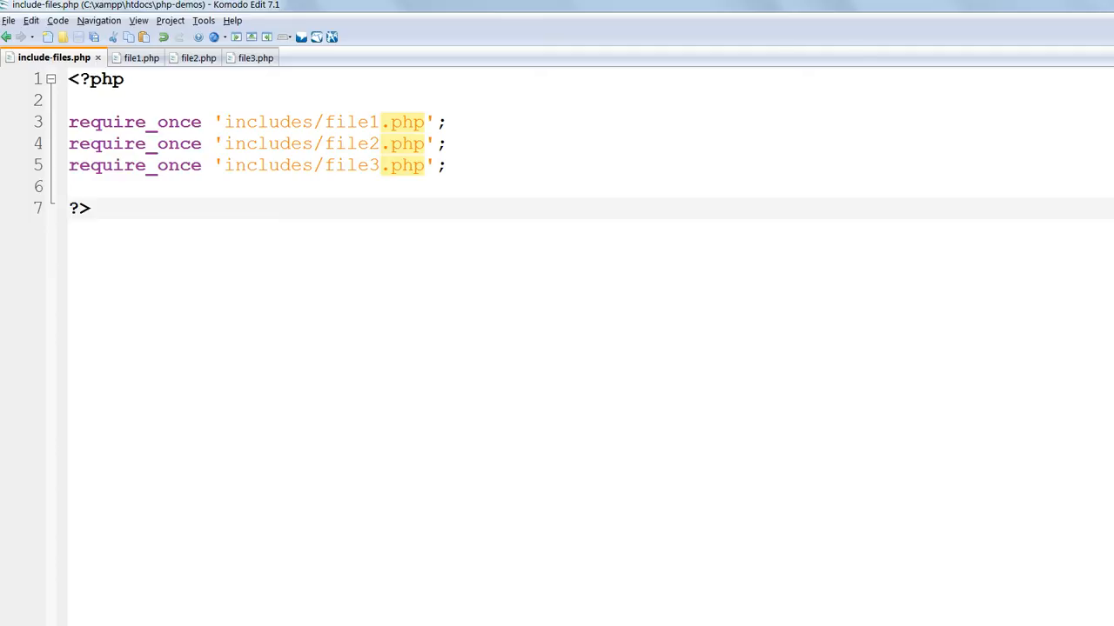
click(69, 209)
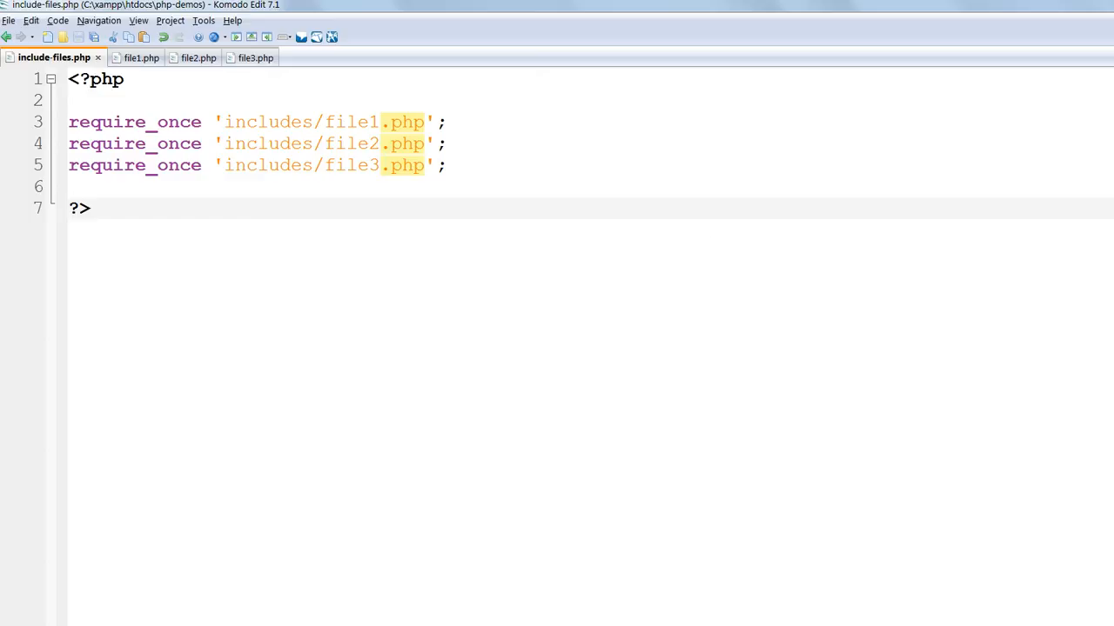
mouse_move(220, 348)
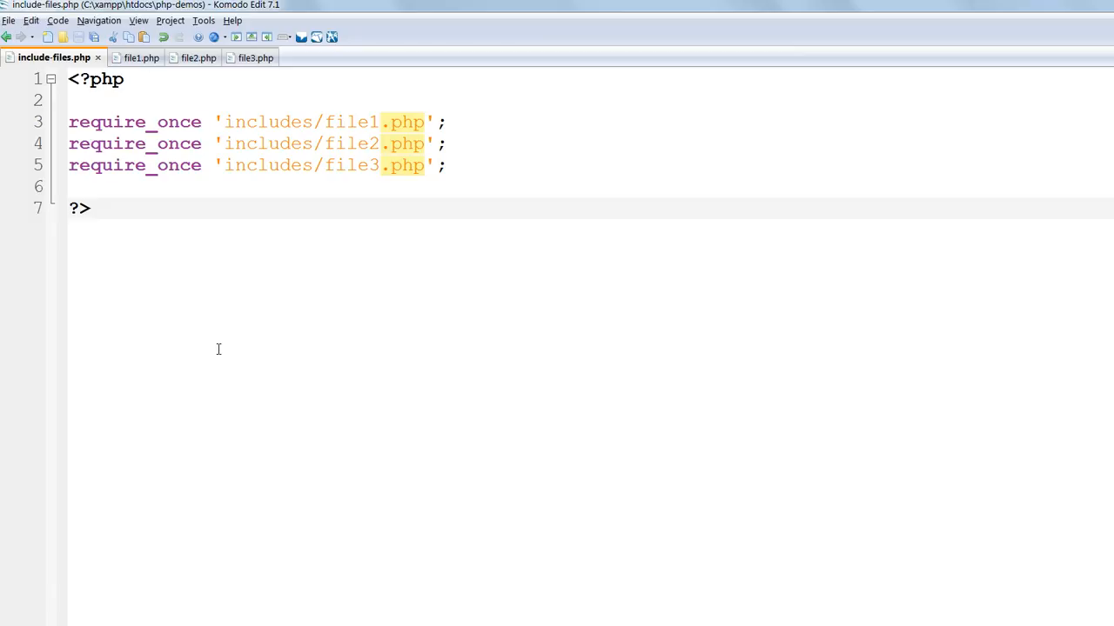
key(enter)
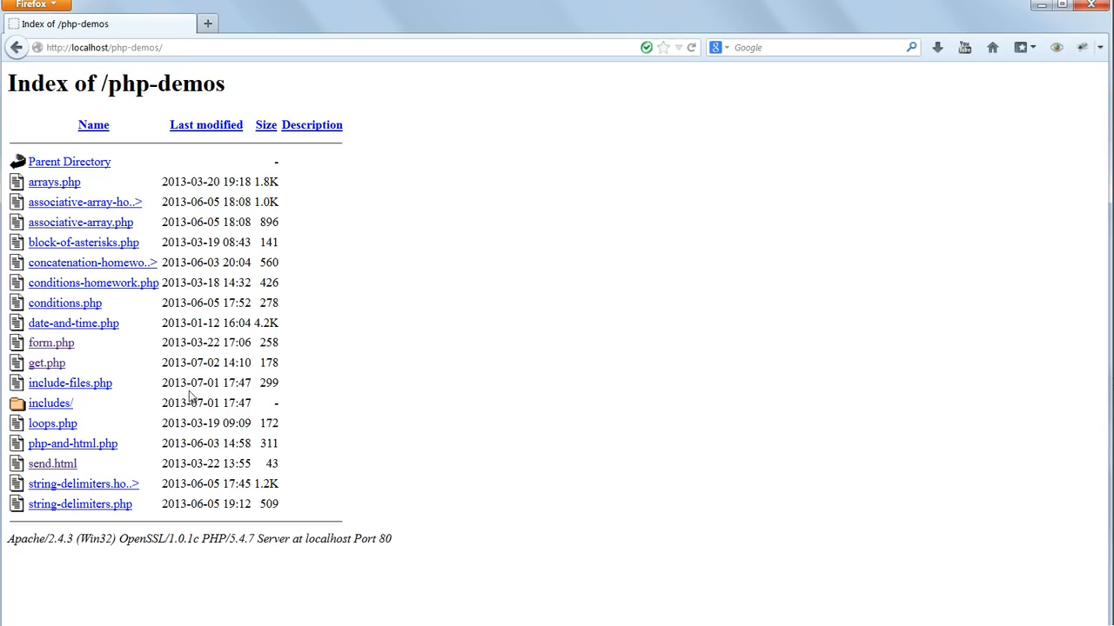
mouse_move(50, 399)
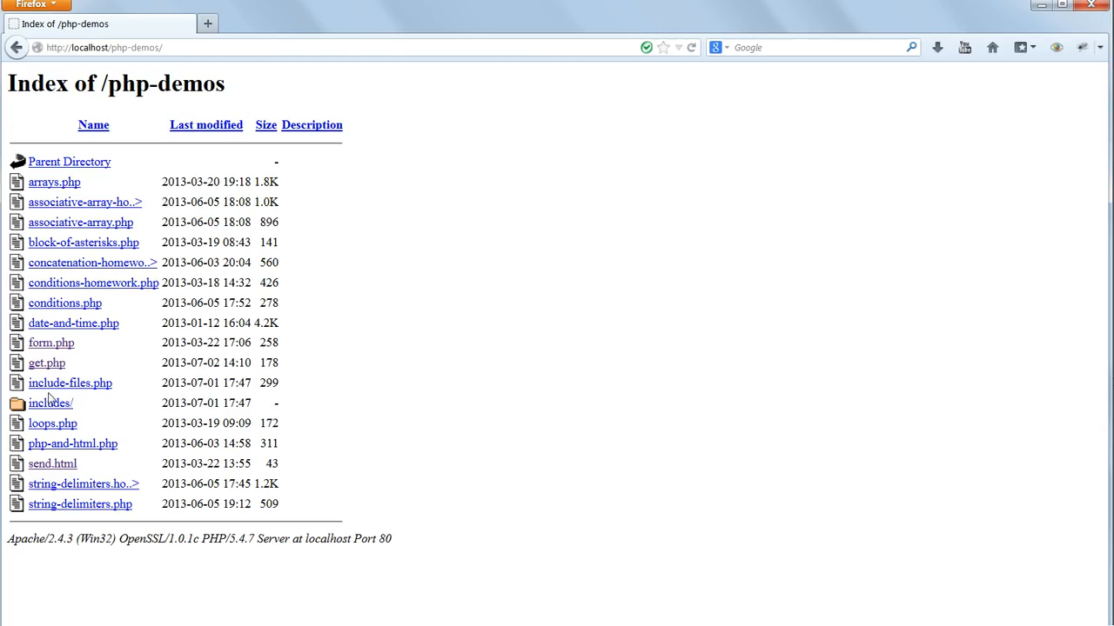
Load include-files.php from the php-demos listing to show the pineapple, oranges, durian sentences
click(70, 382)
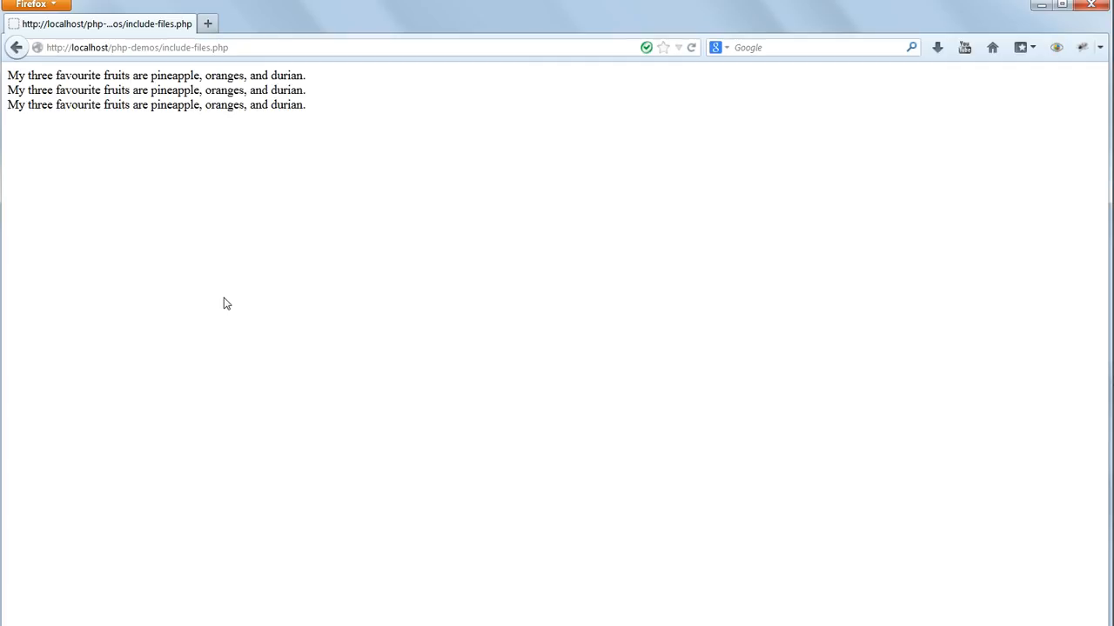
mouse_move(224, 303)
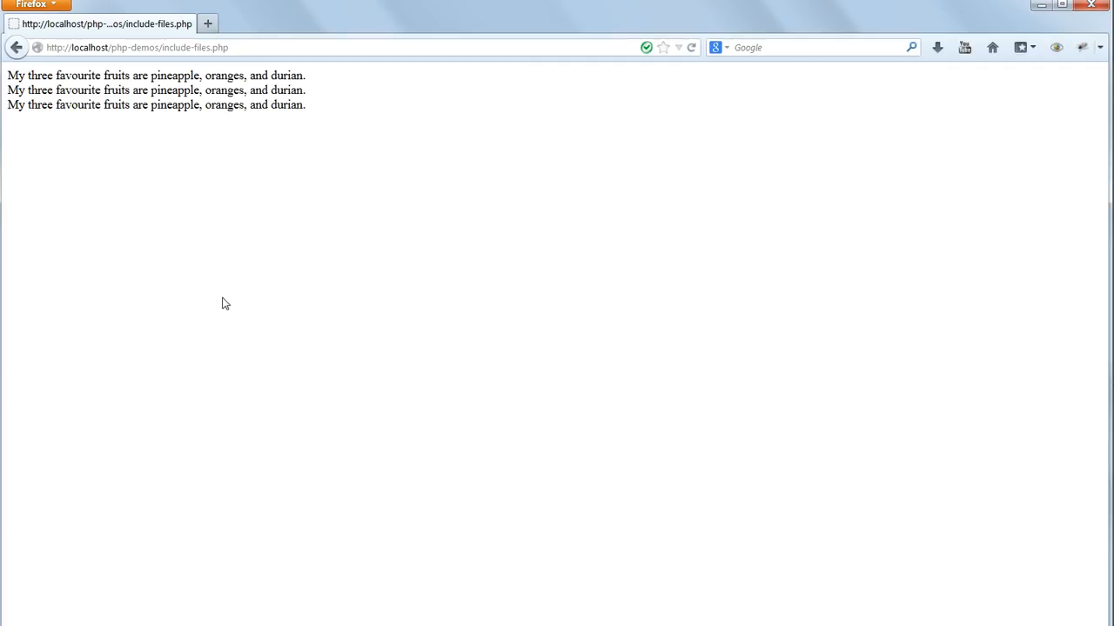